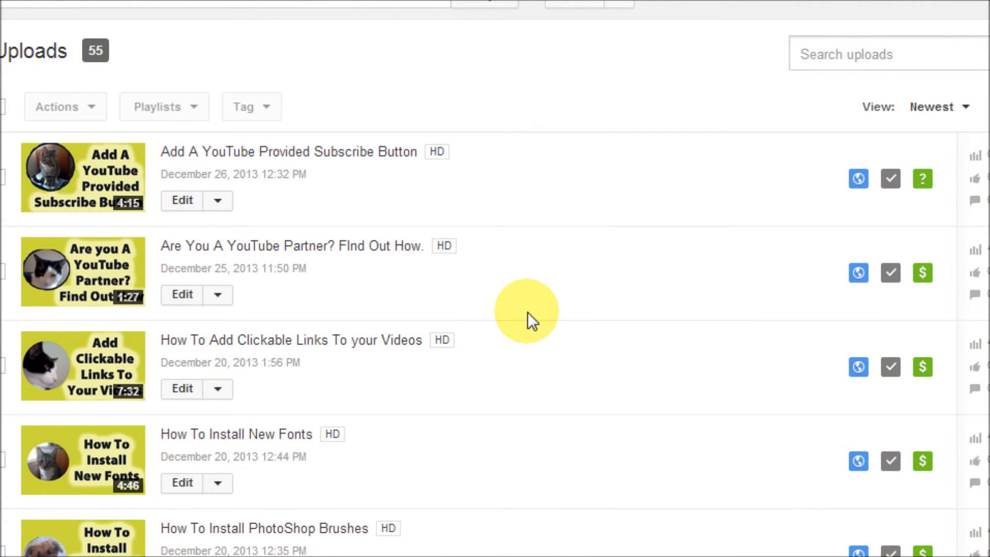
pyautogui.moveTo(598, 273)
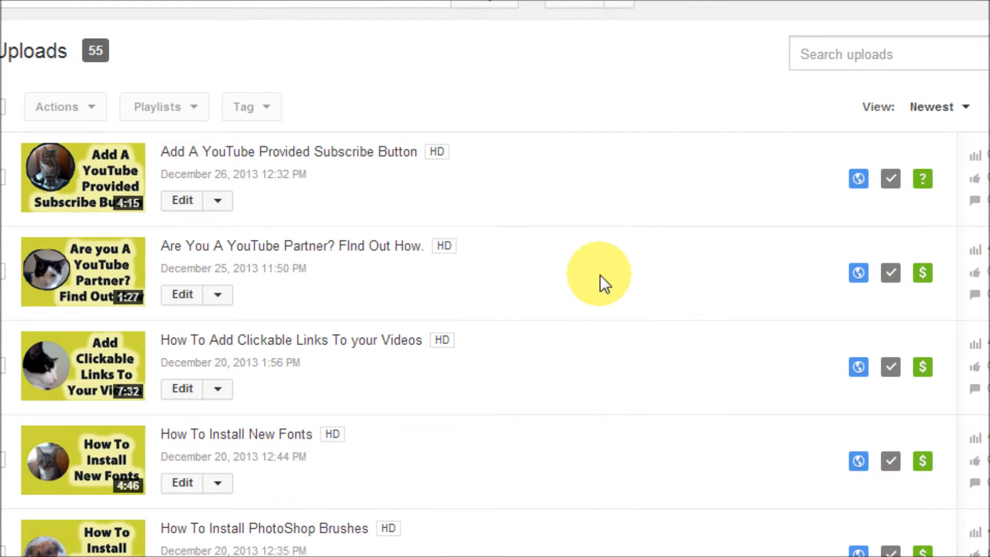
pyautogui.moveTo(609, 303)
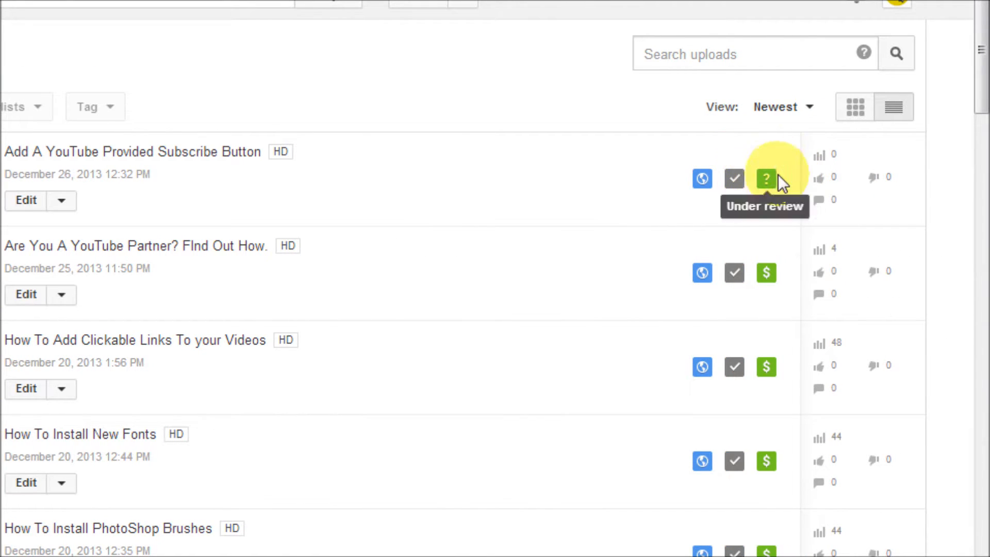
pyautogui.moveTo(767, 178)
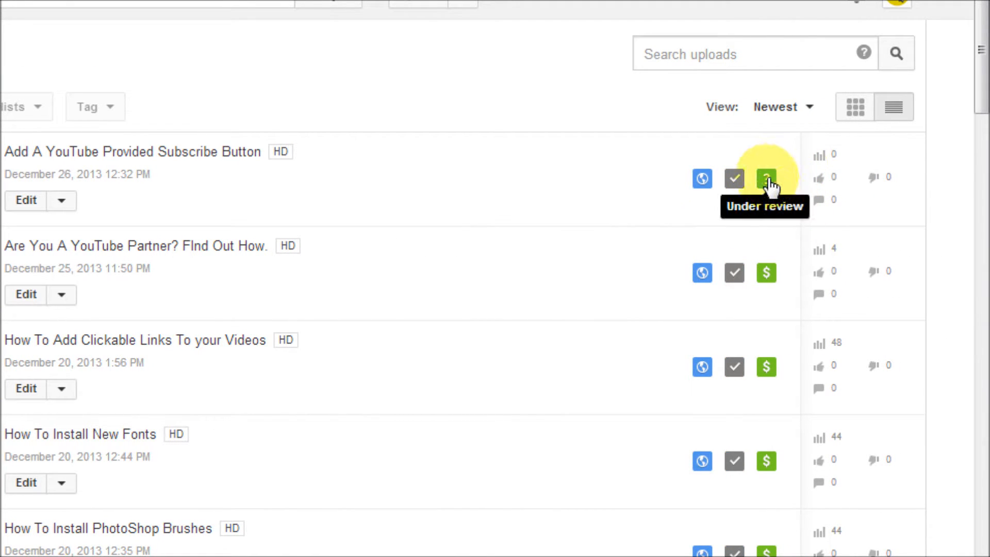
pyautogui.moveTo(701, 178)
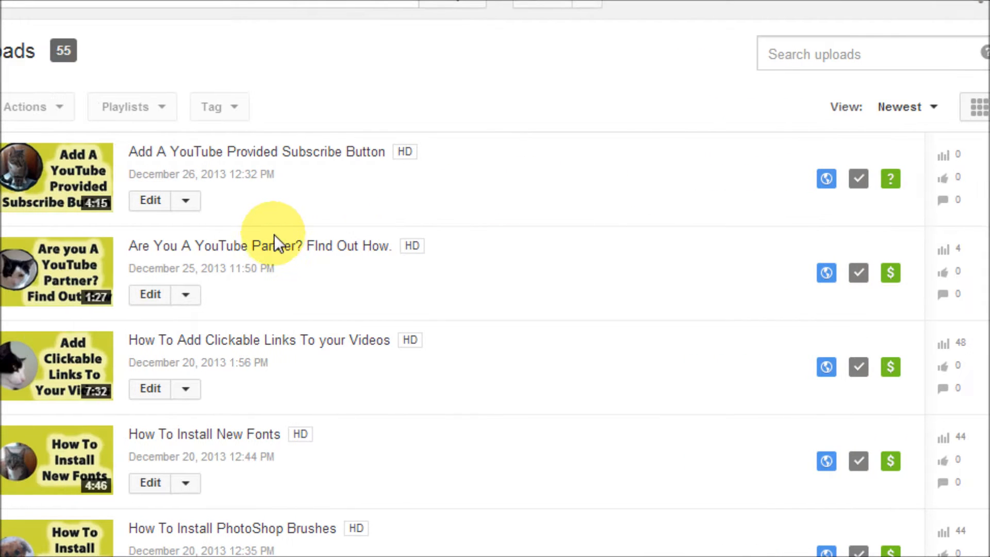
pyautogui.moveTo(300, 262)
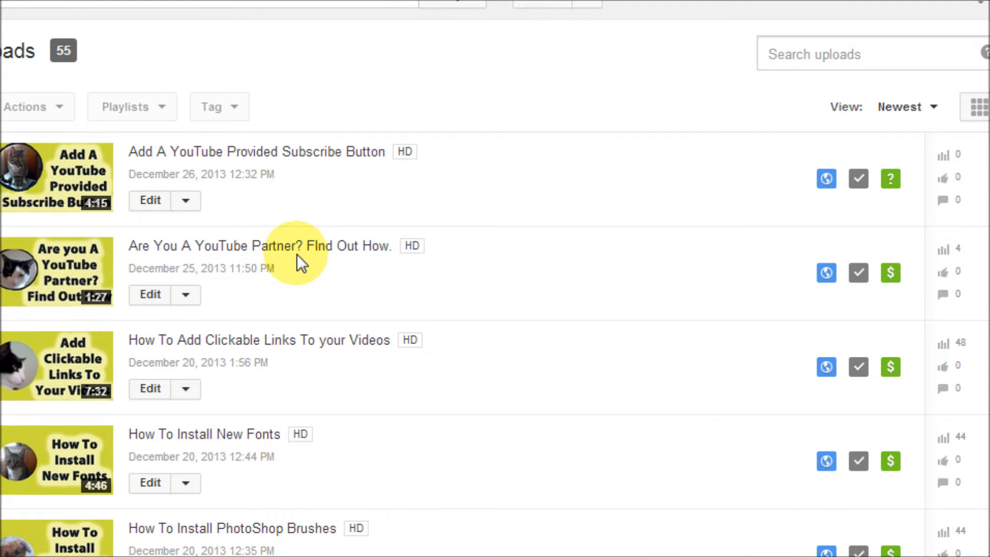
pyautogui.moveTo(256, 292)
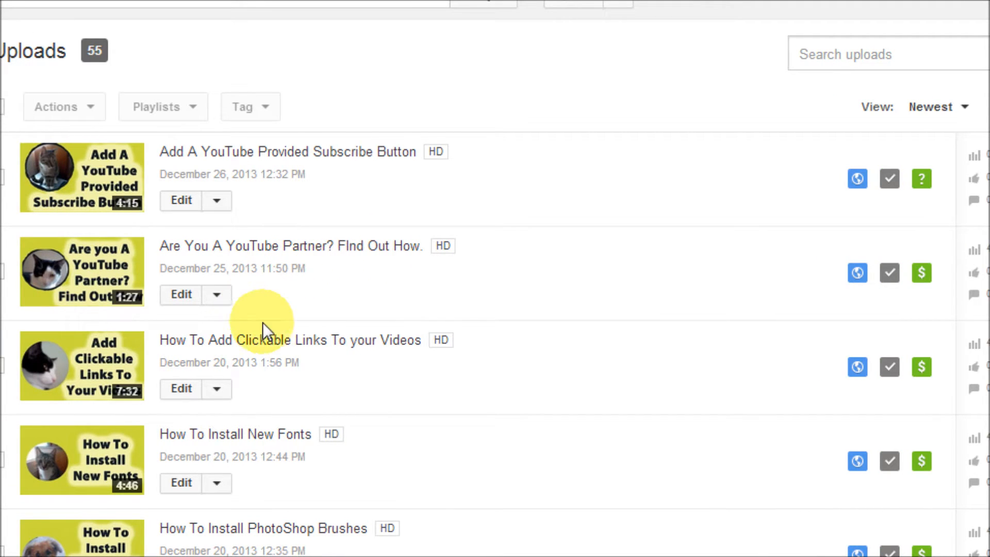
# - Open the 'Add A YouTube Provided Subscribe Button' video's edit page and scroll to its basic info
pyautogui.click(892, 106)
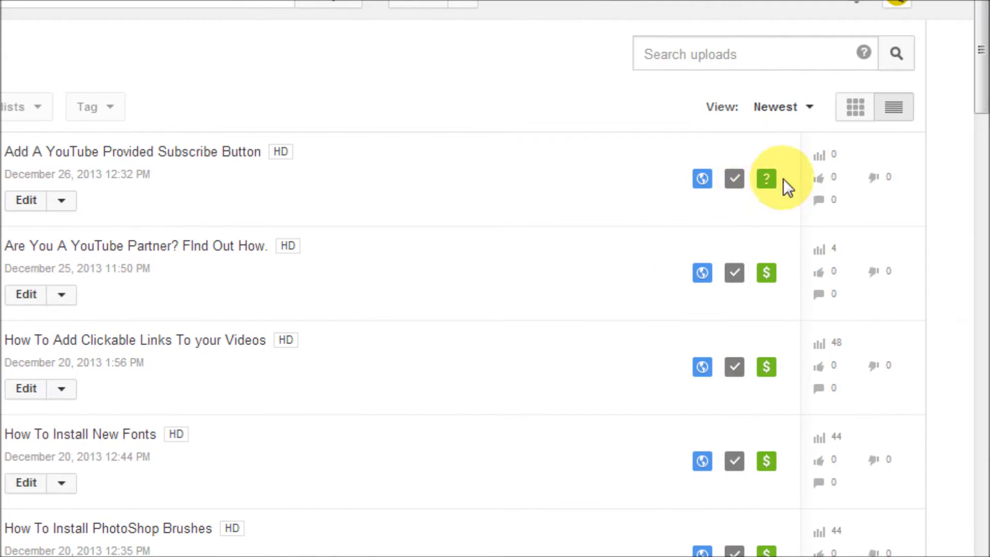
pyautogui.moveTo(765, 178)
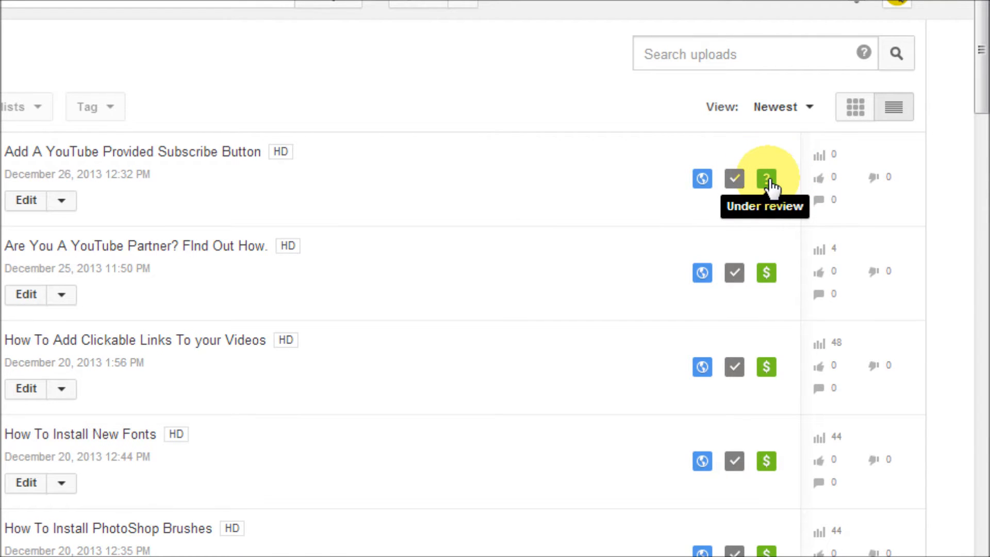
pyautogui.moveTo(823, 176)
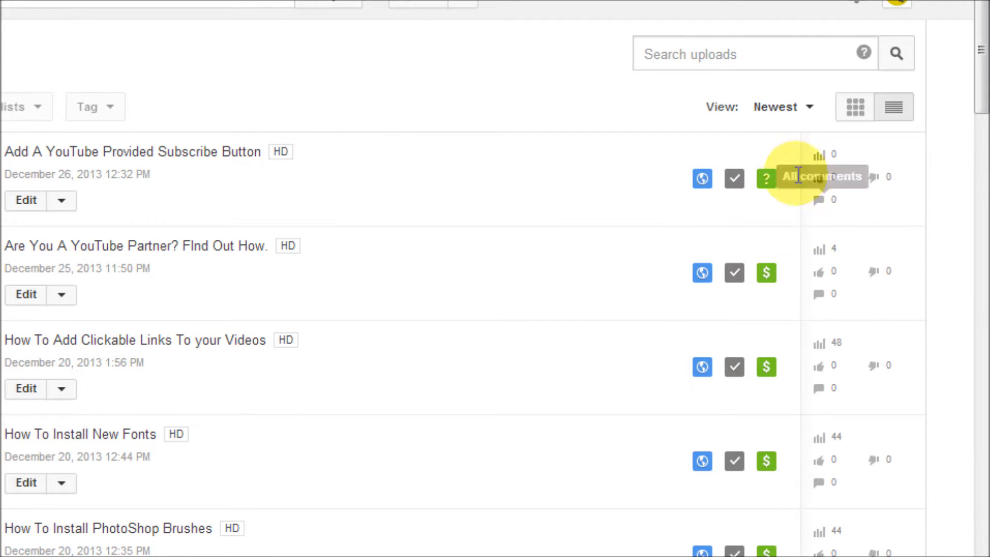
pyautogui.moveTo(474, 203)
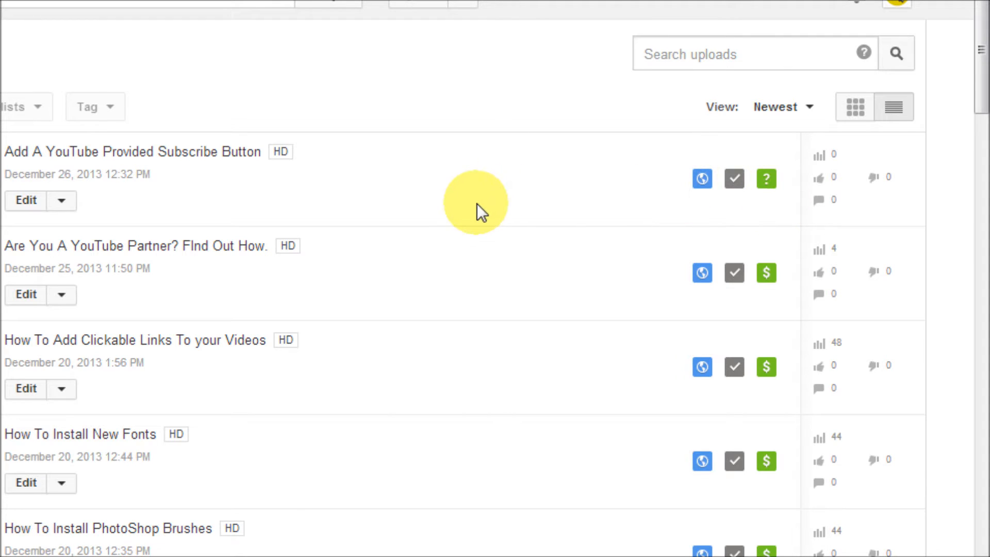
pyautogui.moveTo(440, 211)
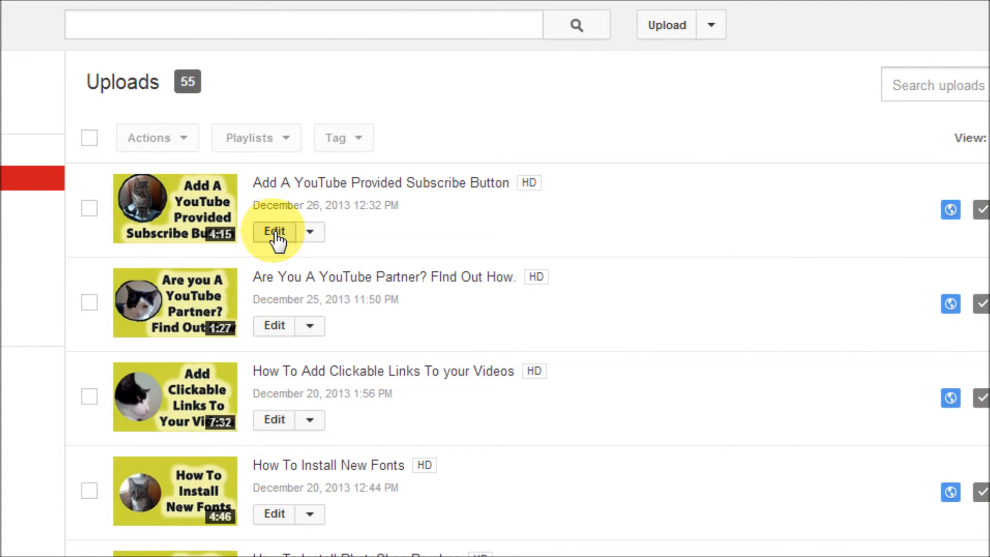
pyautogui.click(274, 232)
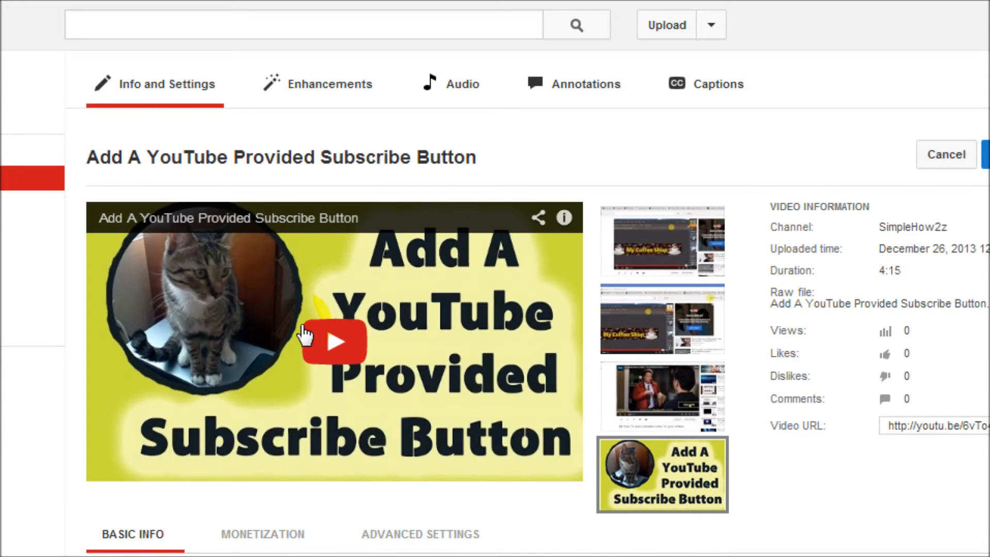
pyautogui.scroll(-3)
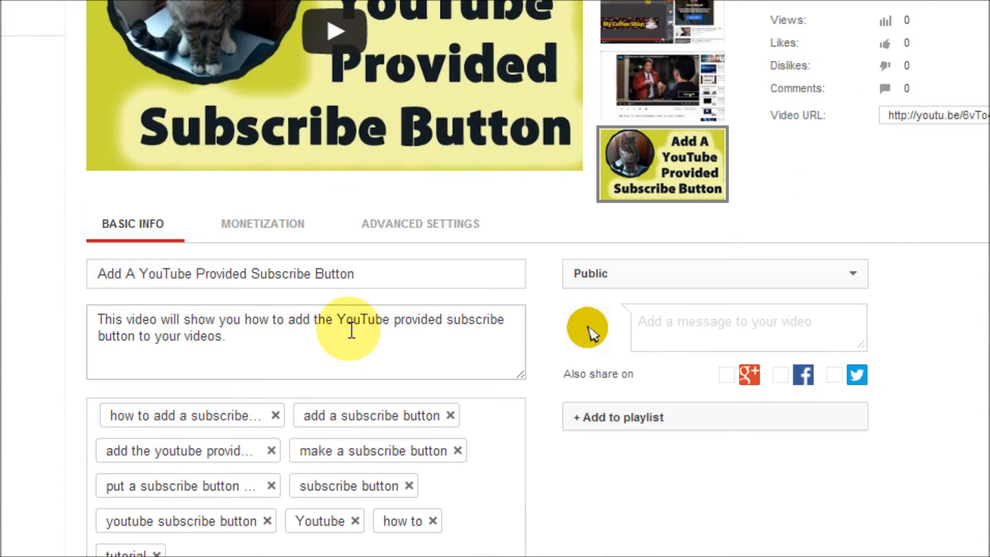
pyautogui.scroll(-3)
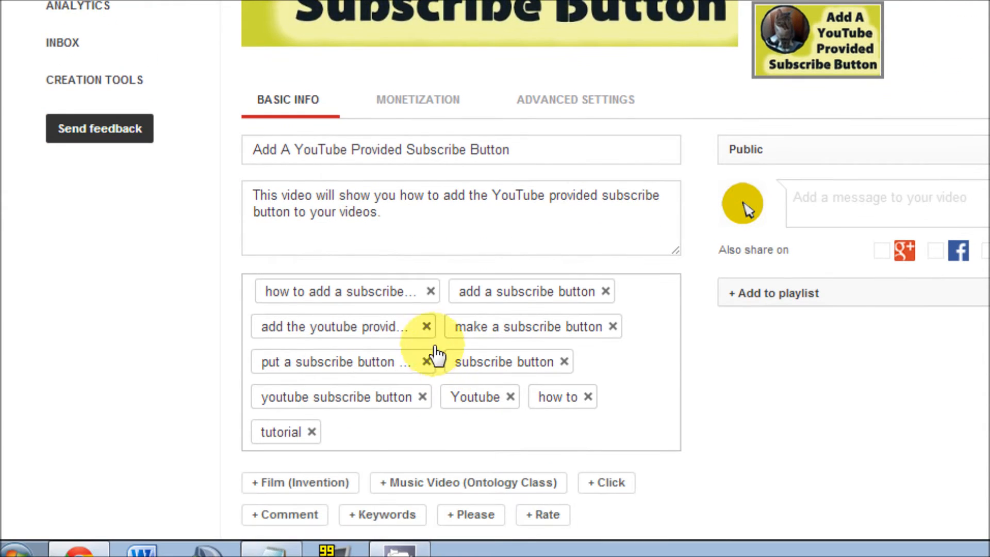
pyautogui.moveTo(375, 157)
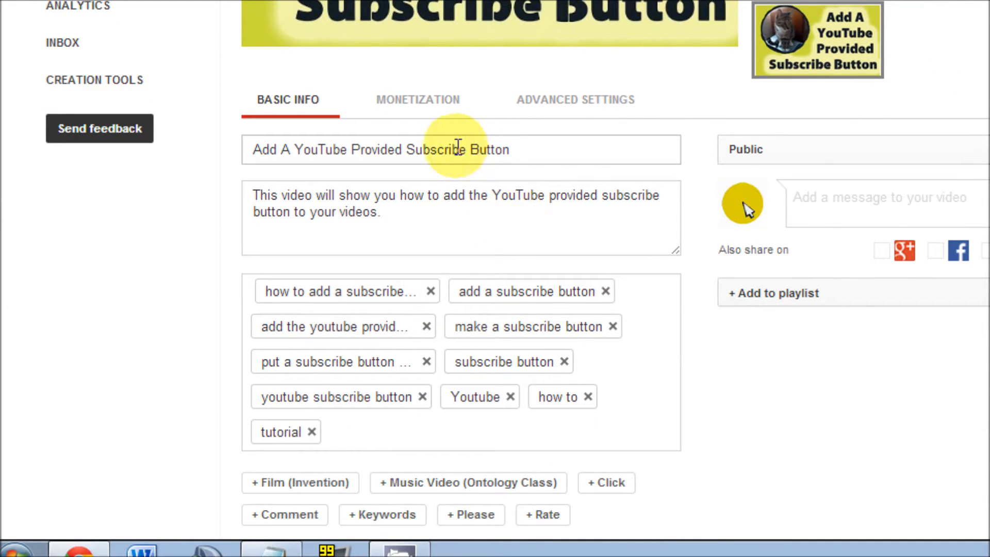
pyautogui.moveTo(504, 176)
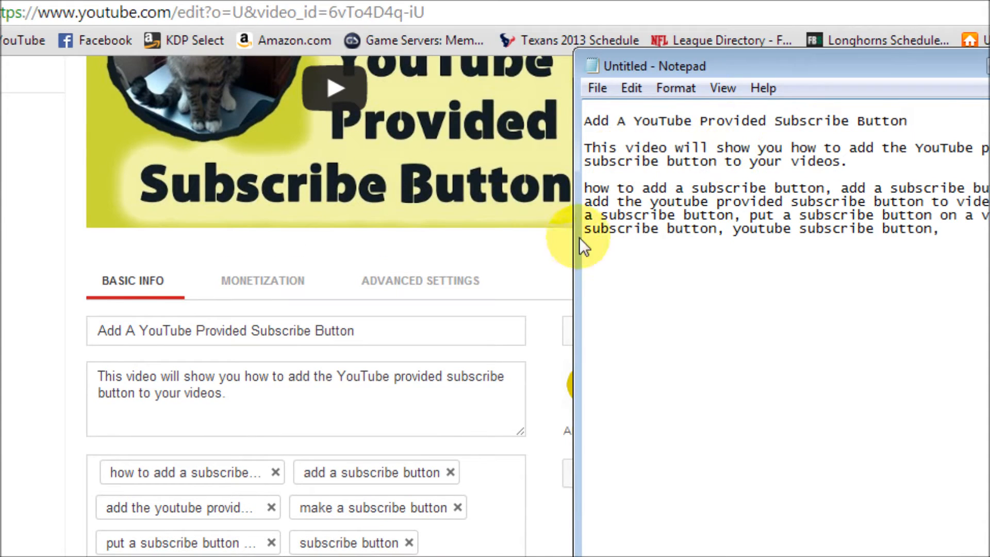
# - Review the title, description and tags saved in Notepad, then minimize Notepad
pyautogui.scroll(-3)
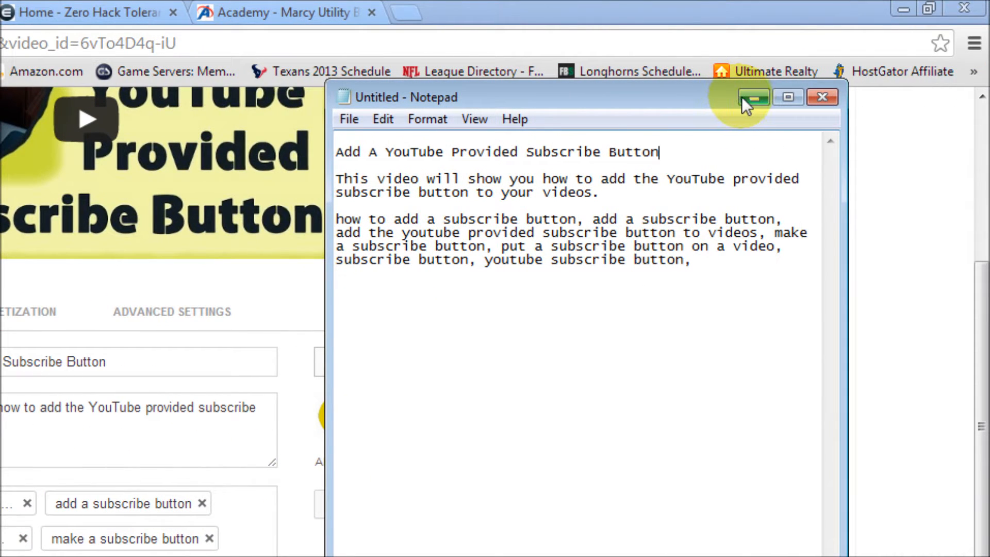
pyautogui.click(754, 97)
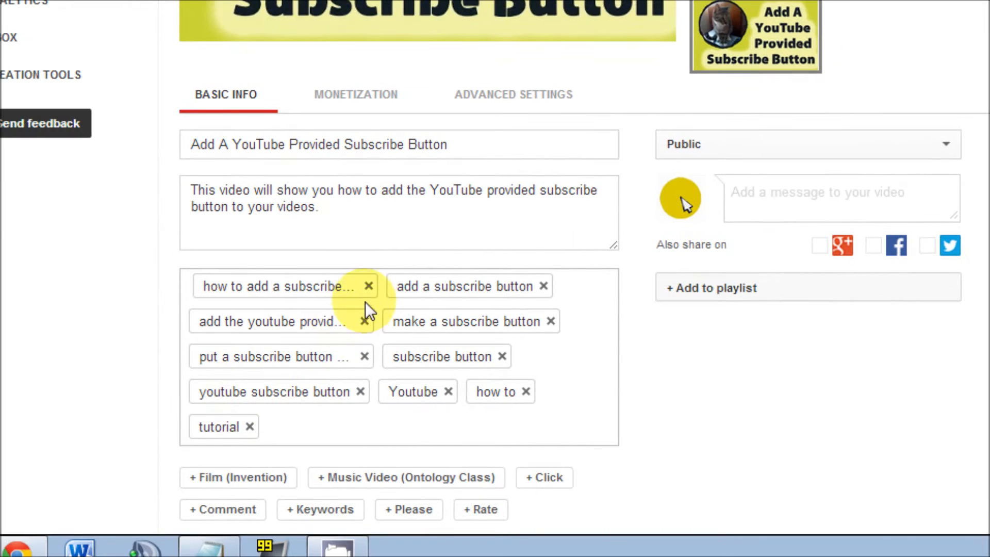
# - Remove all tags from the video
pyautogui.click(369, 286)
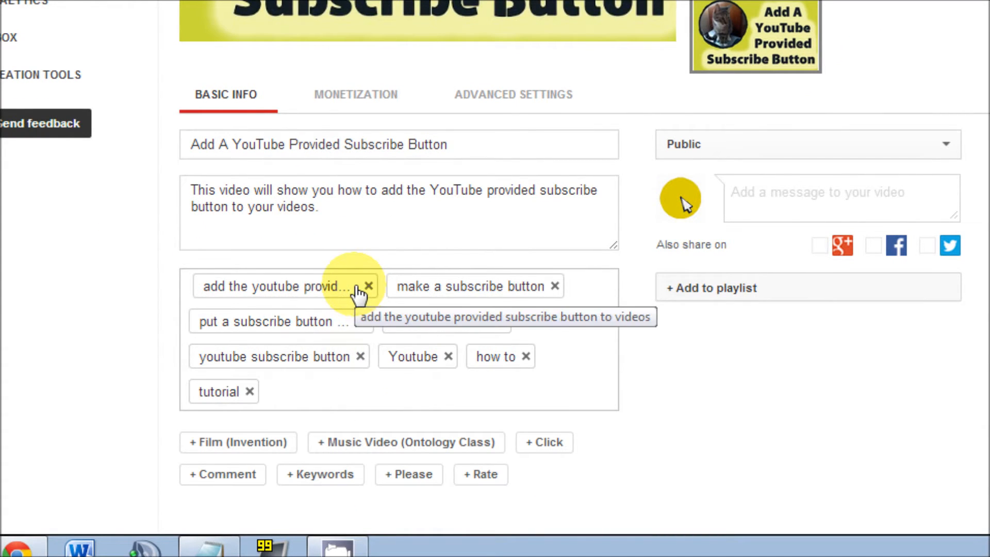
pyautogui.click(368, 286)
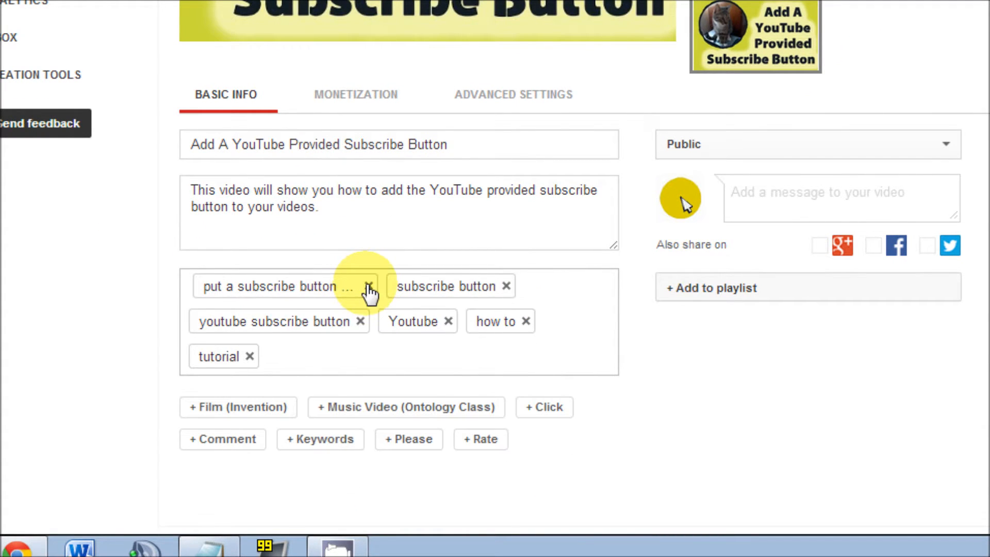
pyautogui.click(368, 286)
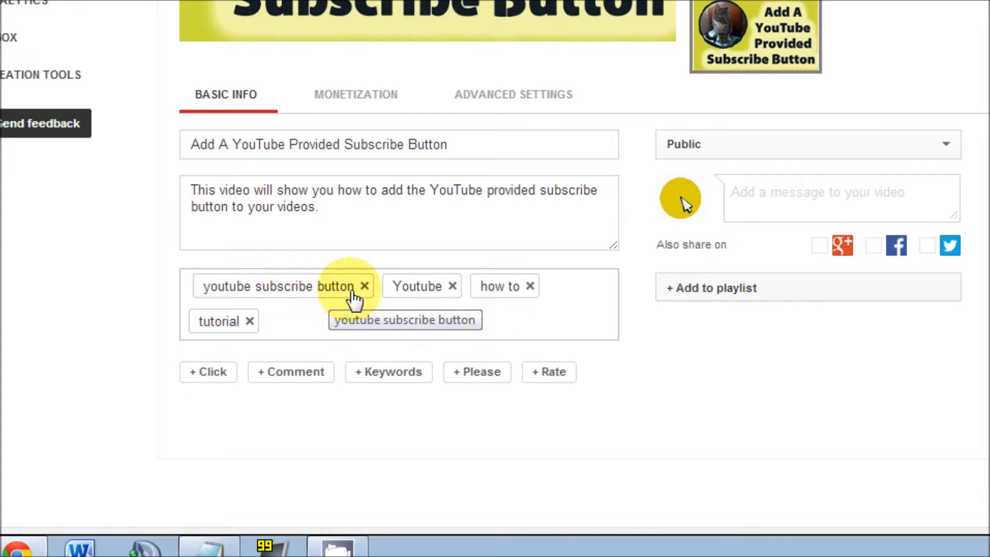
pyautogui.click(363, 286)
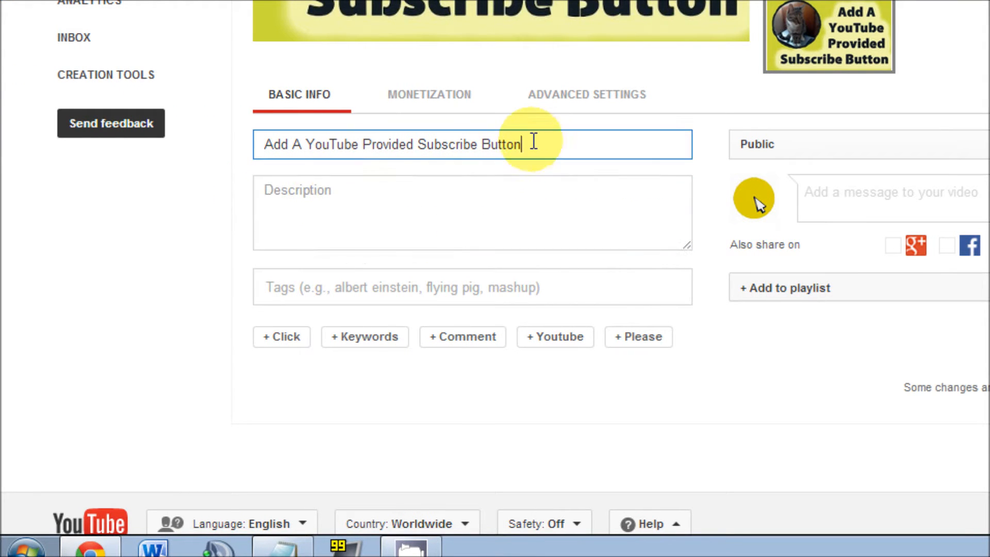
# - Clear the old title and retitle the video 'YouTube'
pyautogui.tripleClick(387, 144)
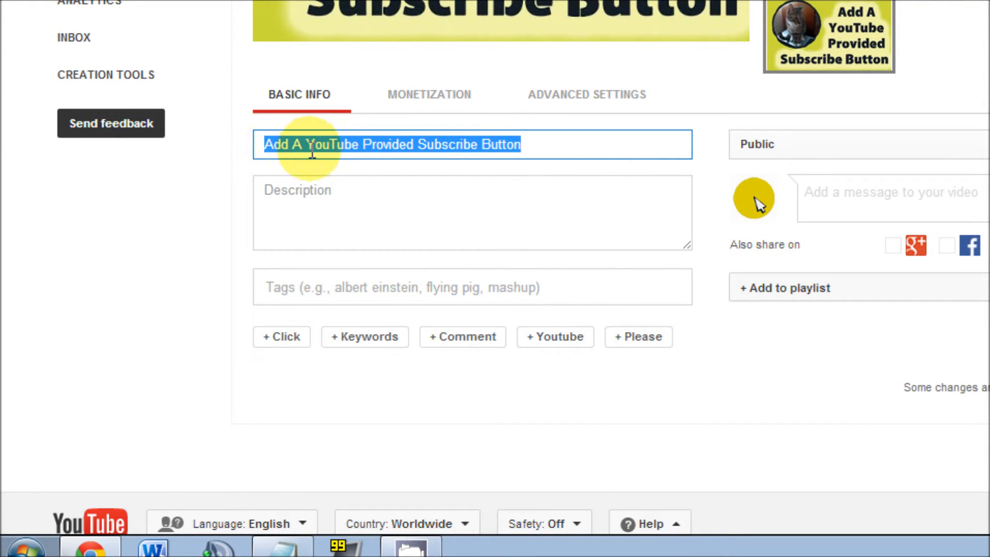
pyautogui.press('Delete')
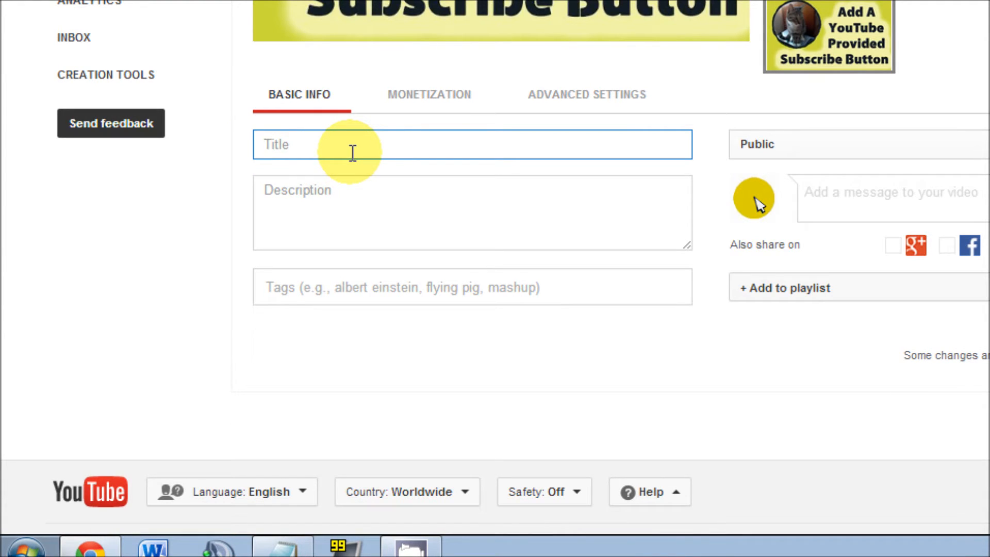
pyautogui.write('YouTu')
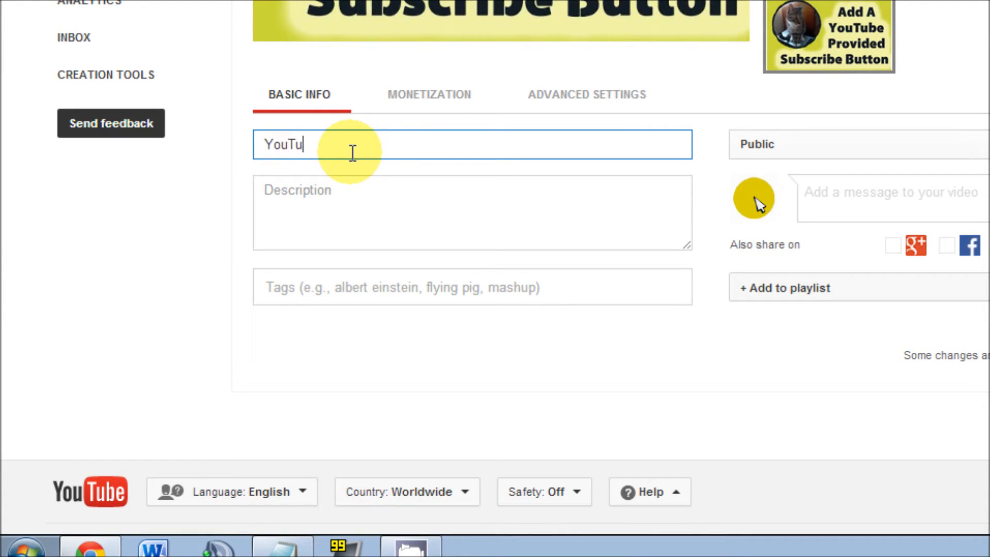
pyautogui.write('be')
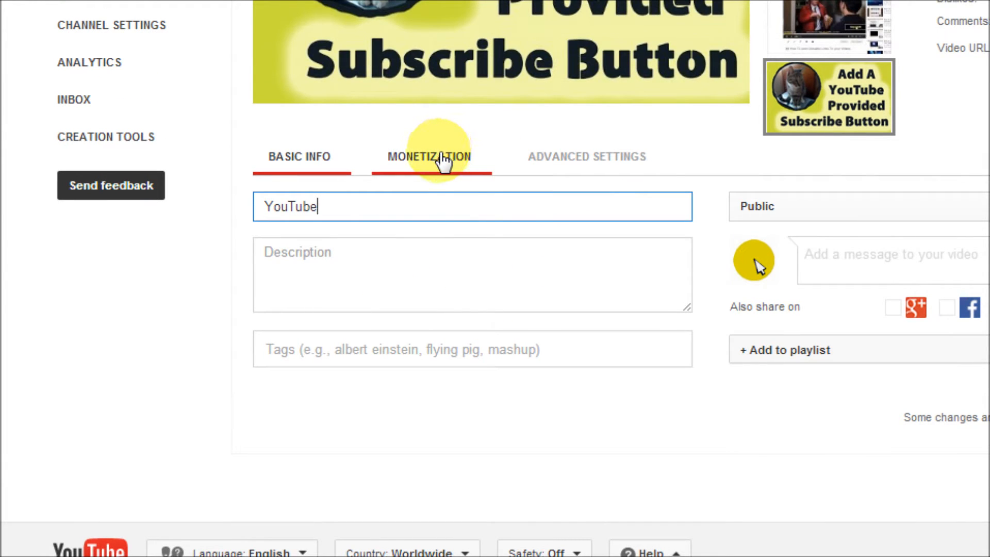
# - Check the Monetization tab's ad settings and save the video's changes
pyautogui.click(429, 156)
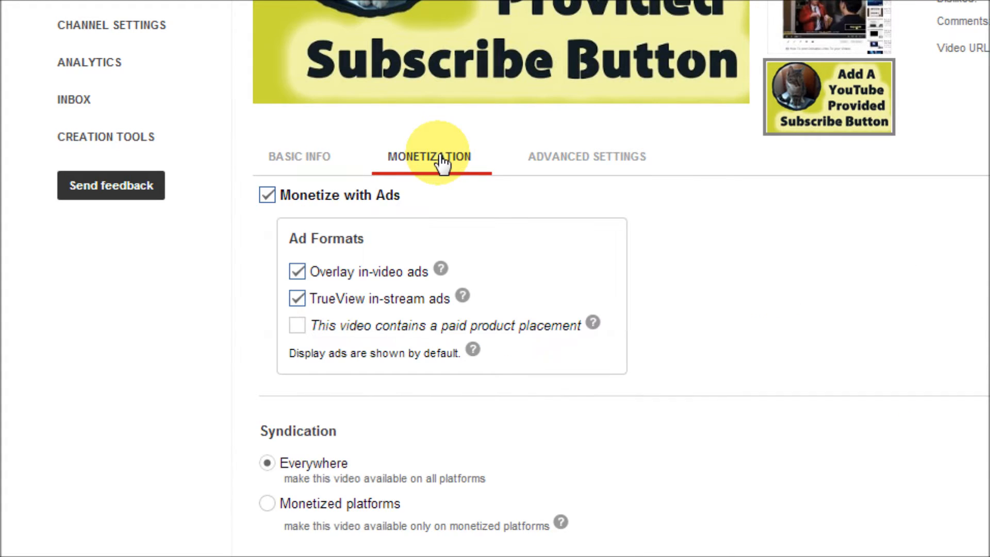
pyautogui.click(266, 195)
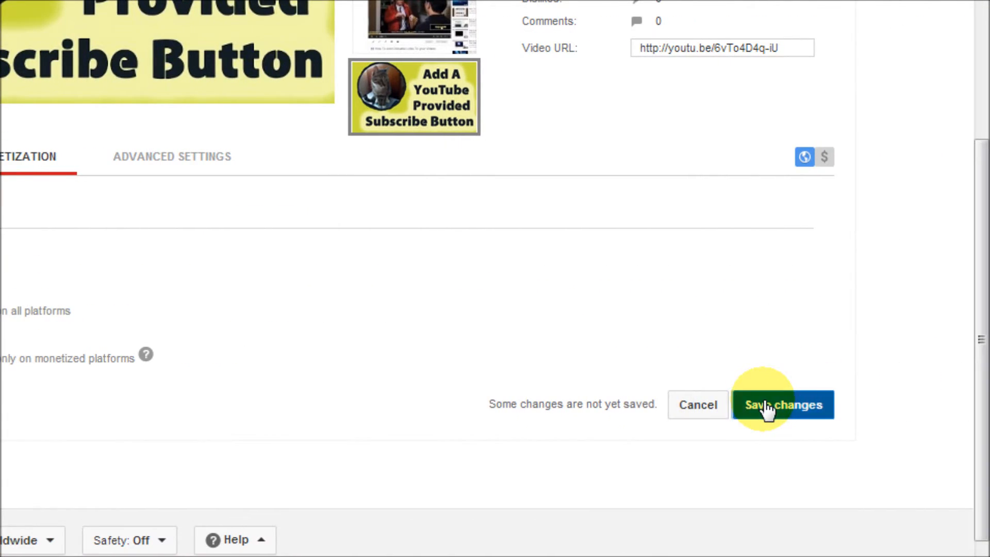
pyautogui.click(782, 405)
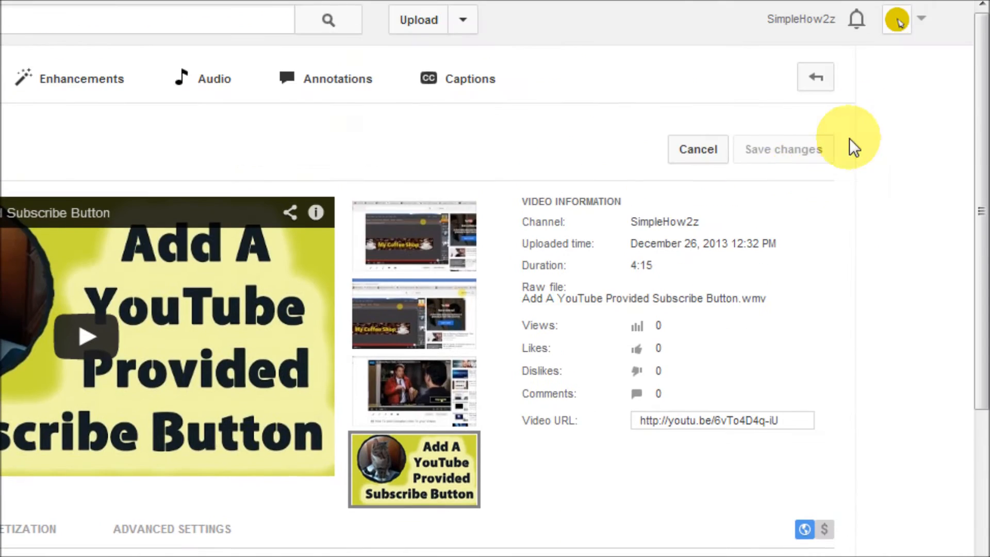
# - Sign out of the channel account from the account menu
pyautogui.click(896, 20)
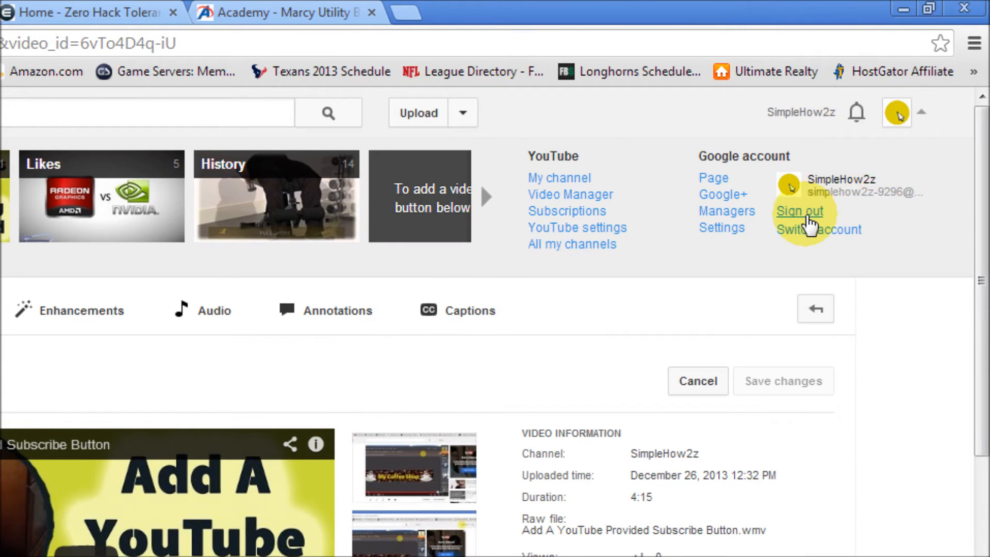
pyautogui.click(799, 211)
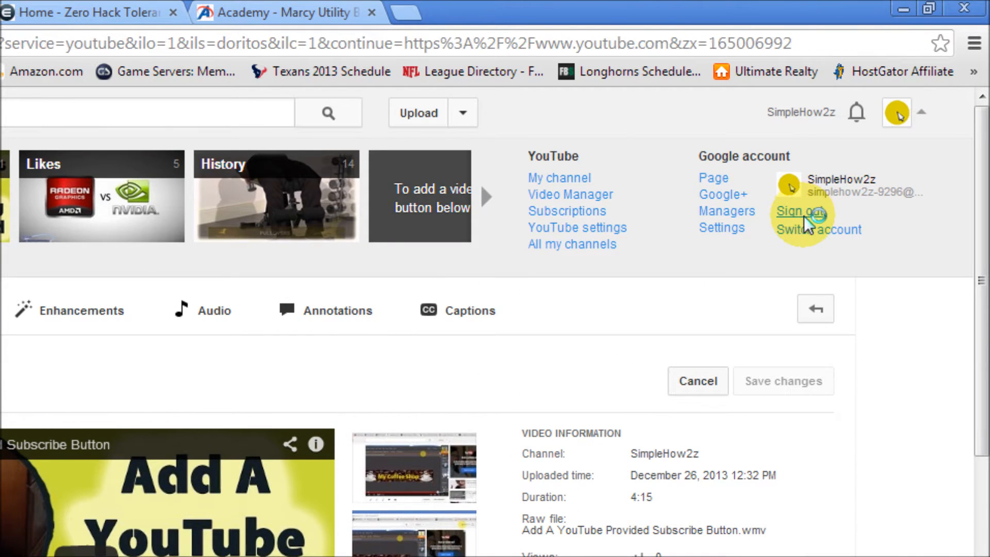
pyautogui.click(798, 211)
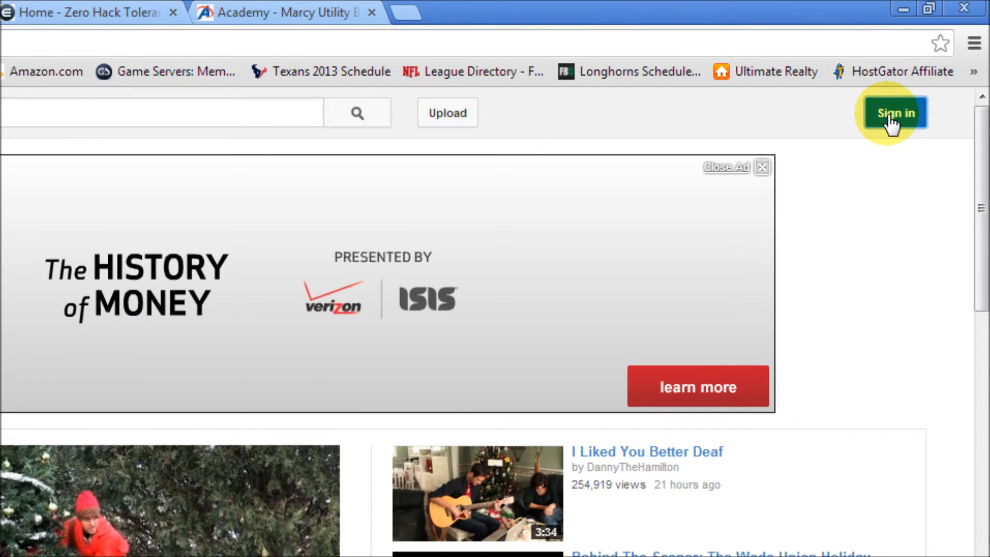
# - Sign back in with the channel's account and password
pyautogui.click(893, 113)
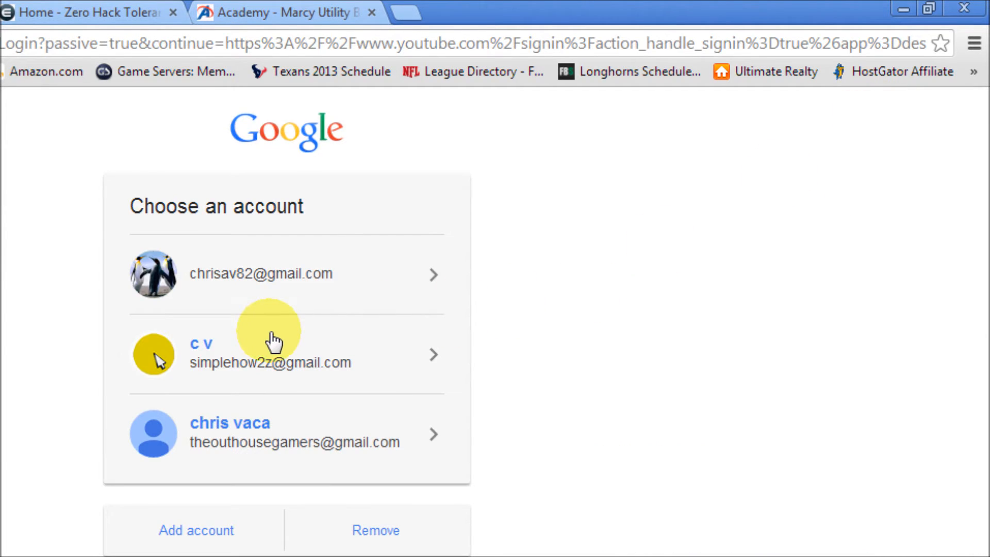
pyautogui.click(269, 354)
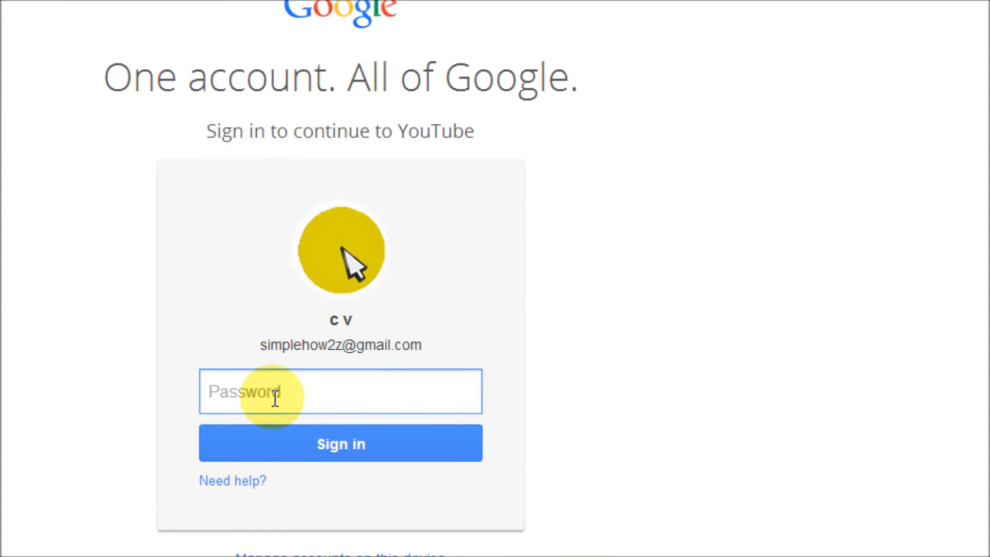
pyautogui.moveTo(675, 227)
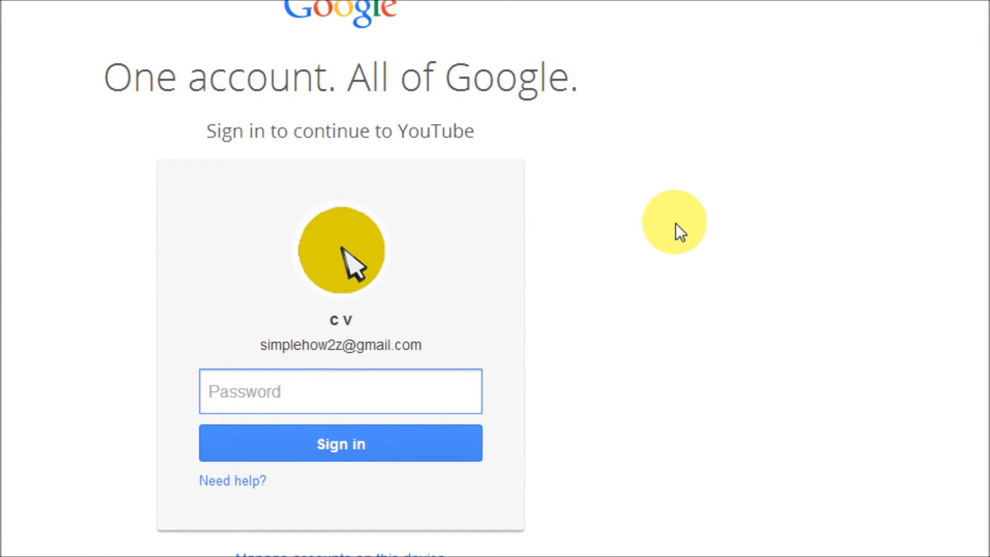
pyautogui.moveTo(588, 158)
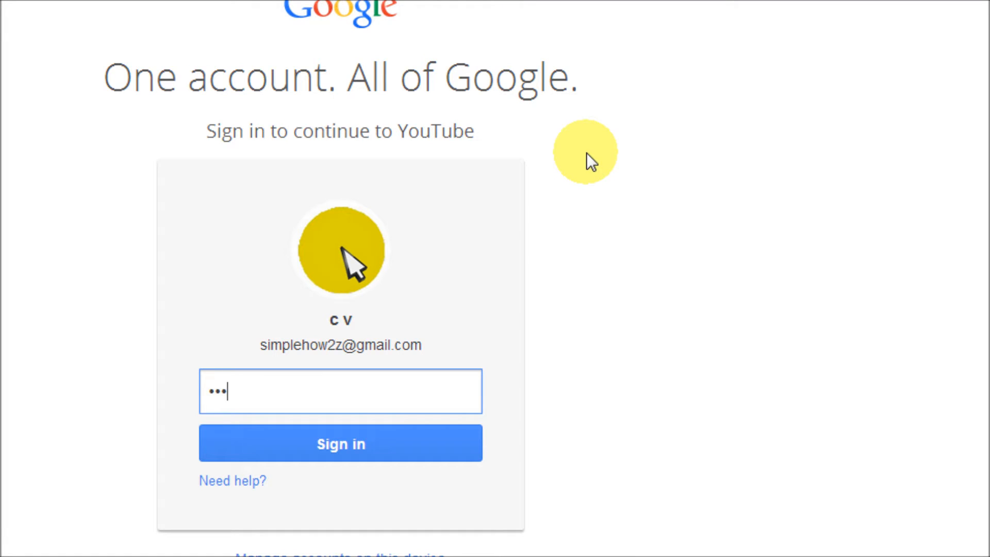
pyautogui.write('password')
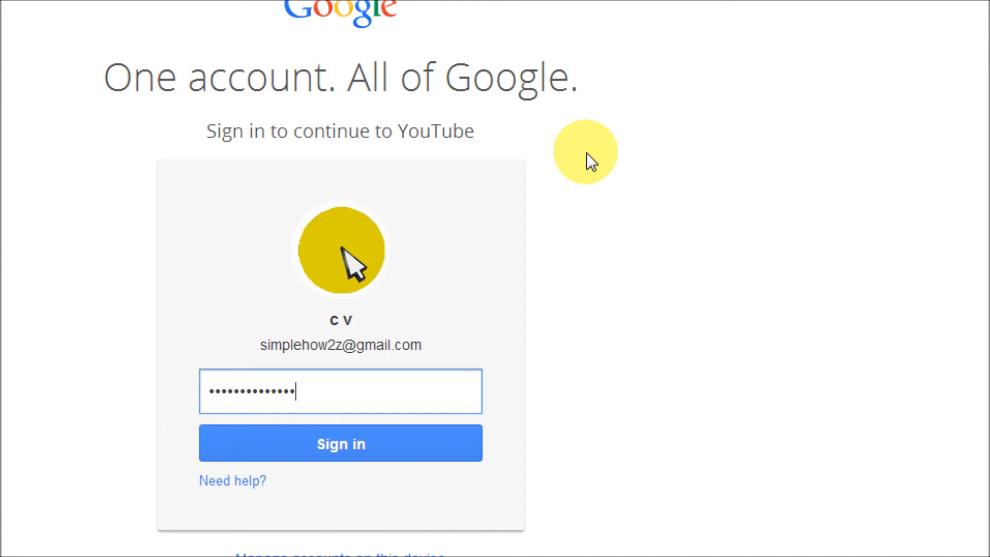
pyautogui.click(339, 443)
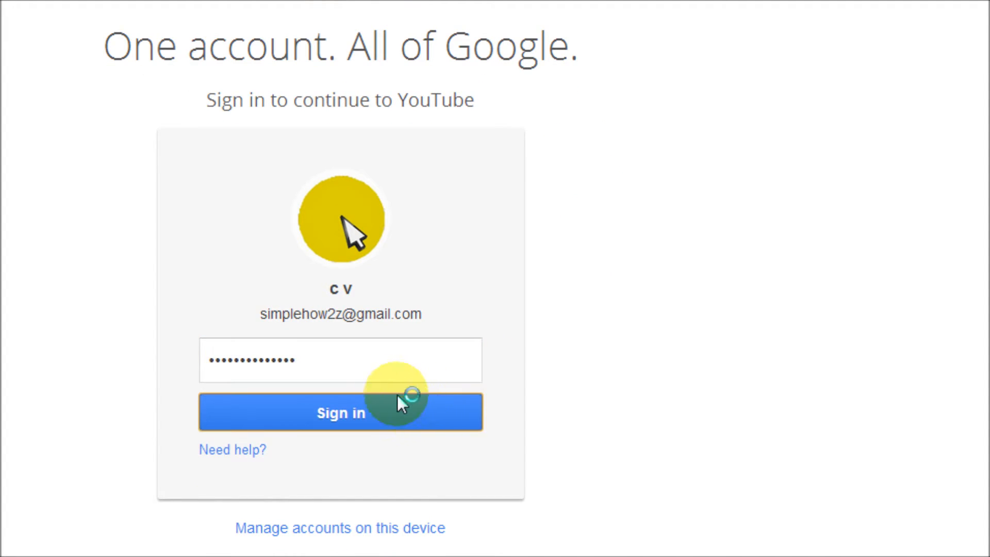
pyautogui.click(340, 413)
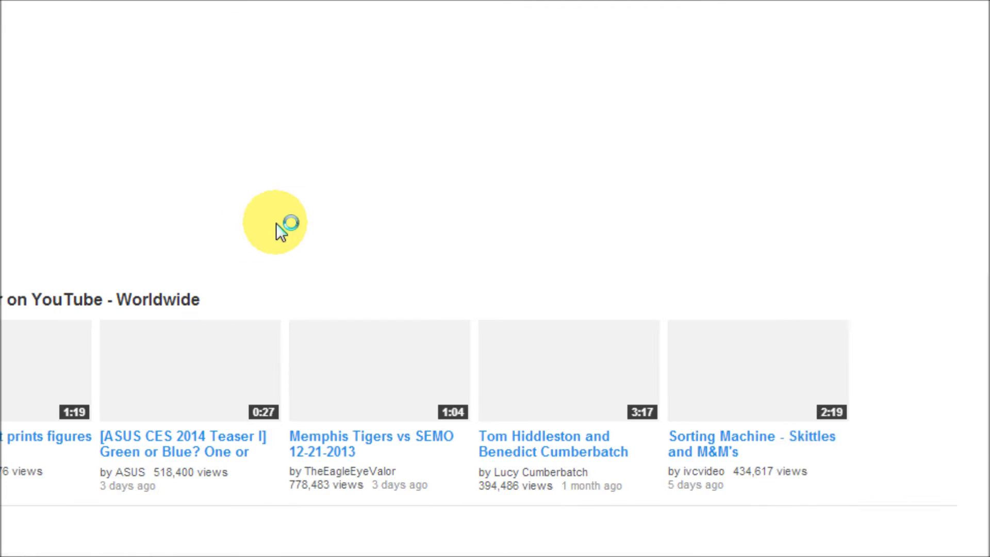
# - Open the YouTube-titled video's edit page from the uploads list
pyautogui.scroll(3)
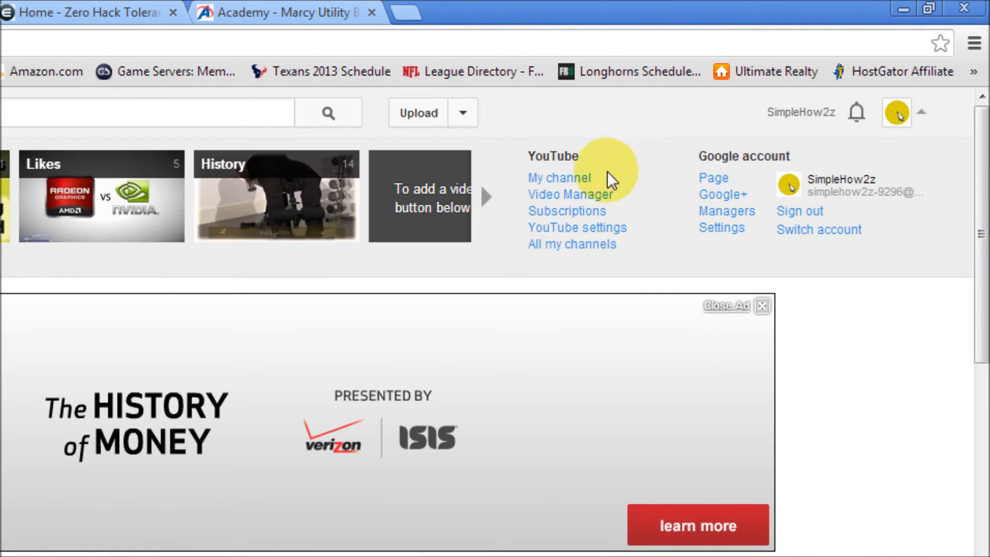
pyautogui.moveTo(483, 213)
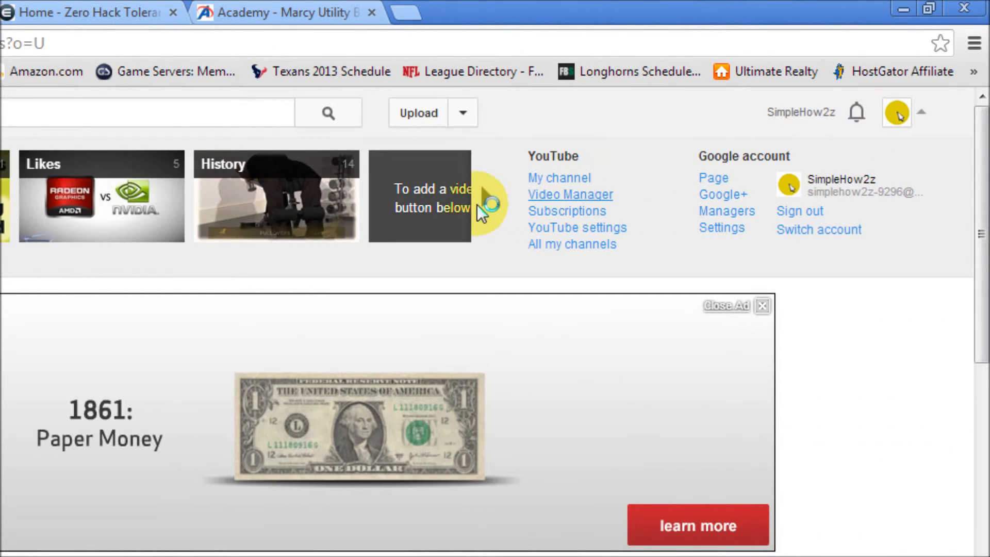
pyautogui.click(568, 194)
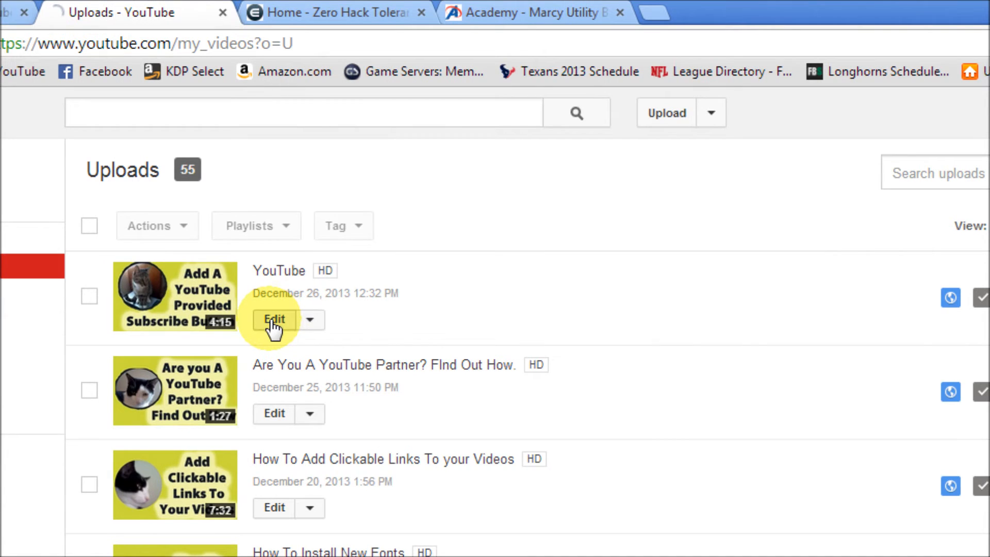
pyautogui.click(274, 320)
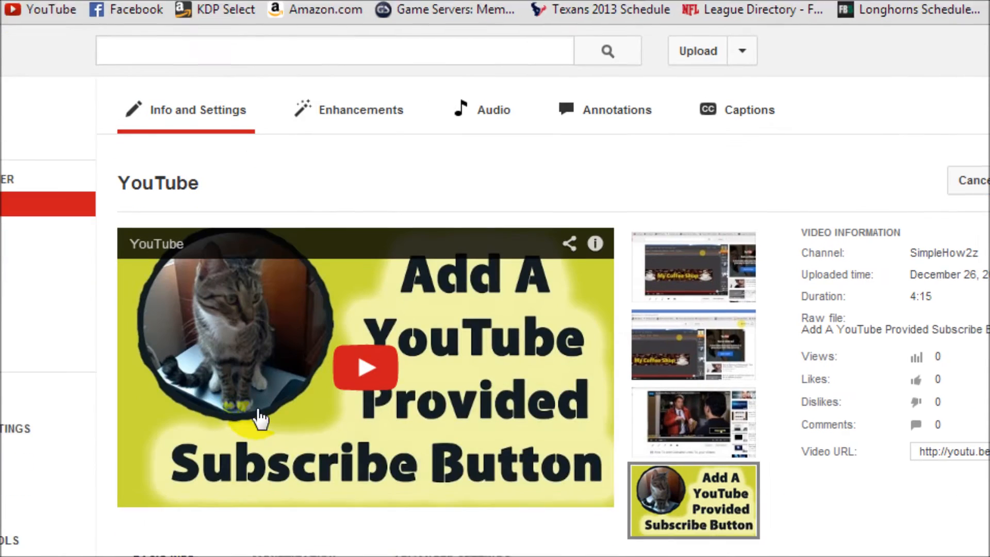
pyautogui.scroll(-3)
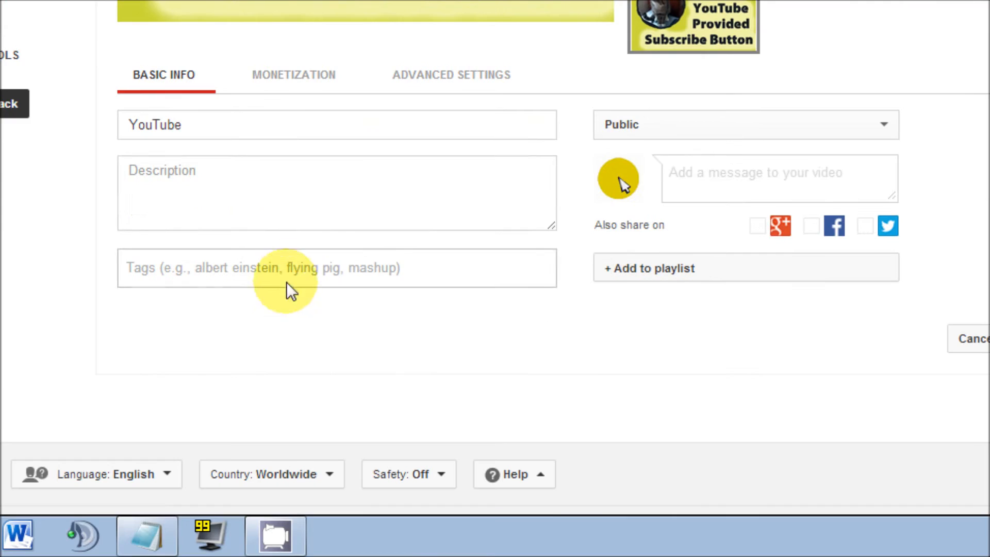
# - Turn on ads monetization, save it, and open the account menu
pyautogui.click(293, 74)
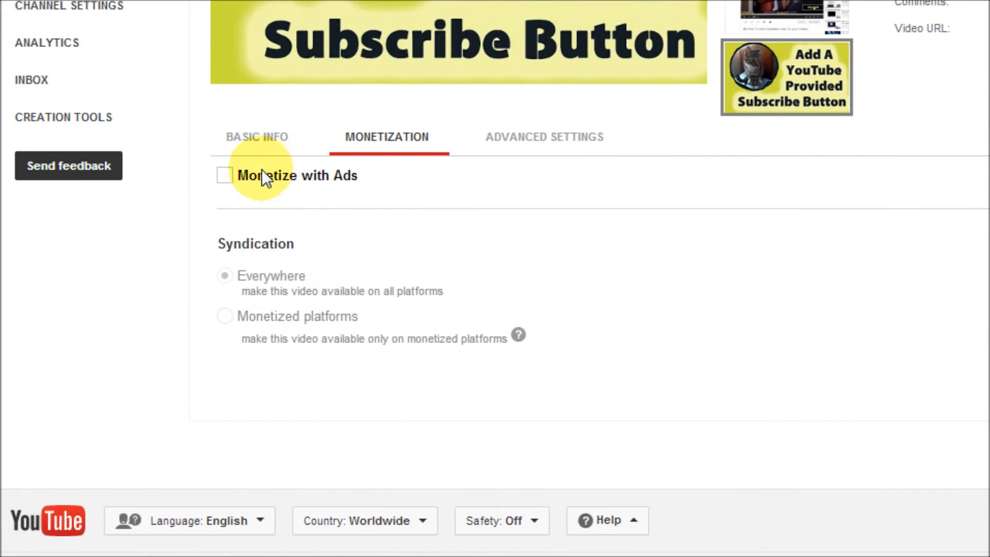
pyautogui.click(225, 175)
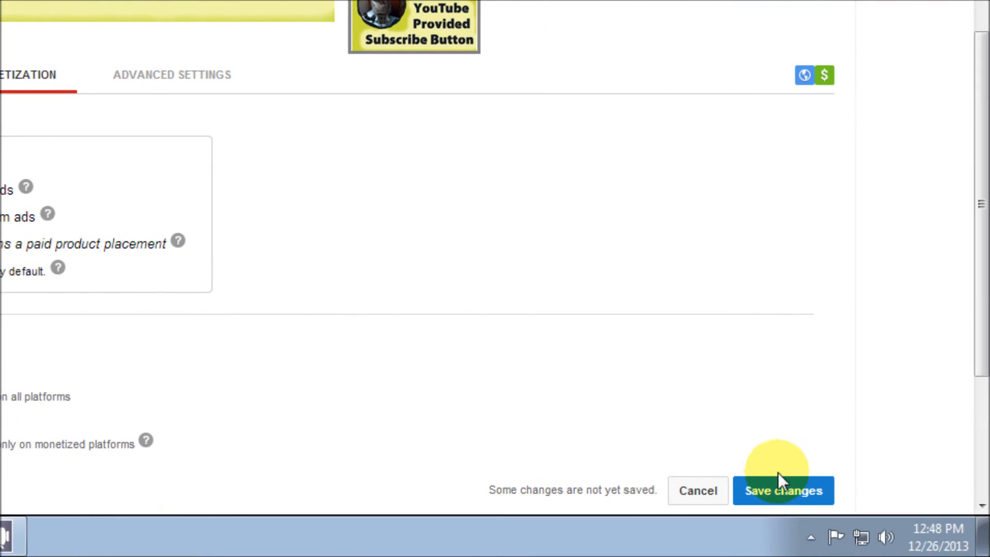
pyautogui.click(782, 490)
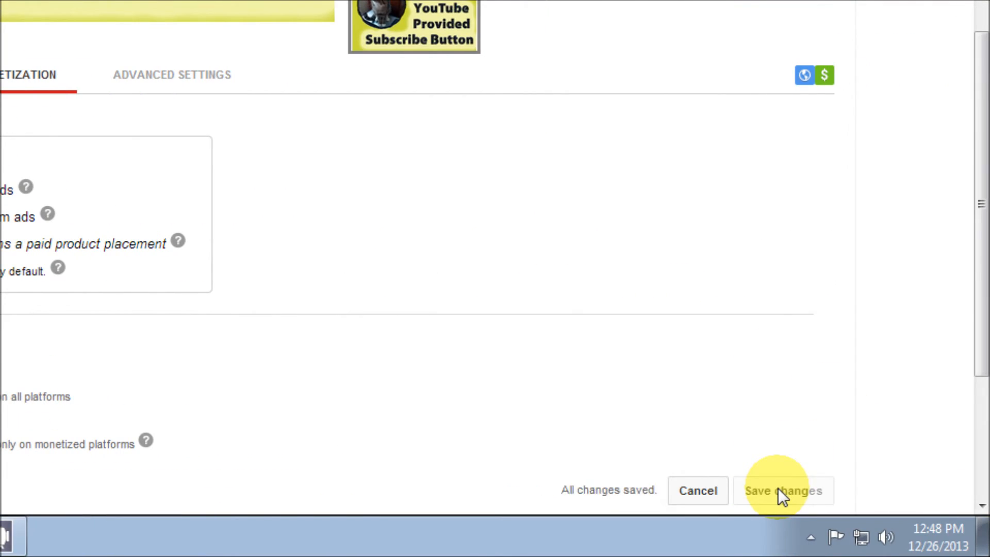
pyautogui.scroll(3)
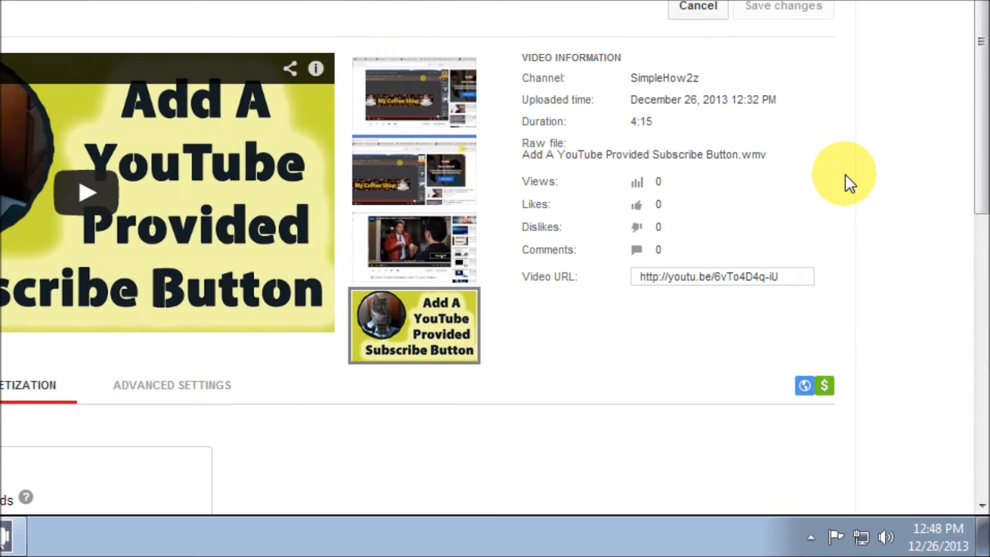
pyautogui.click(897, 112)
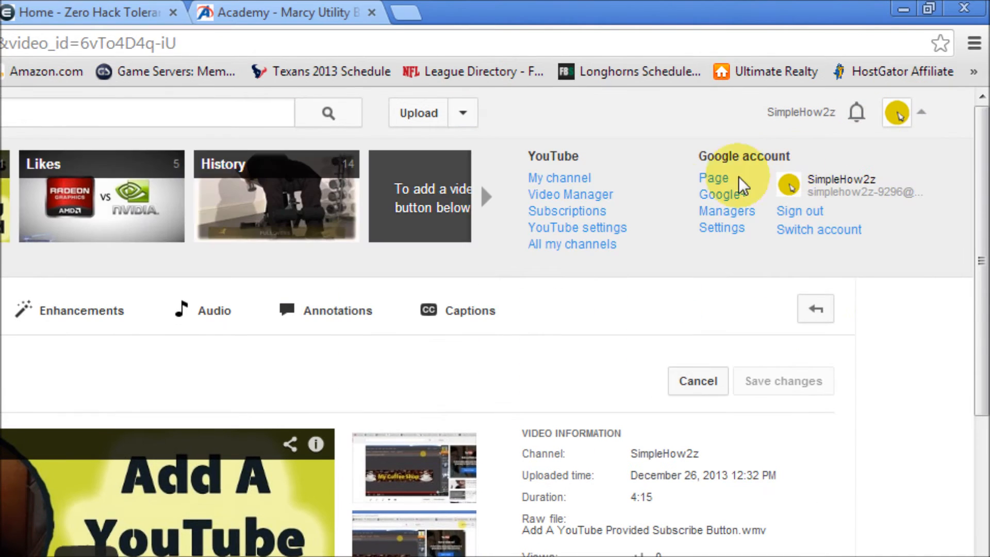
# - Reopen the newest video's edit page through Video Manager, showing empty description and tags
pyautogui.click(570, 194)
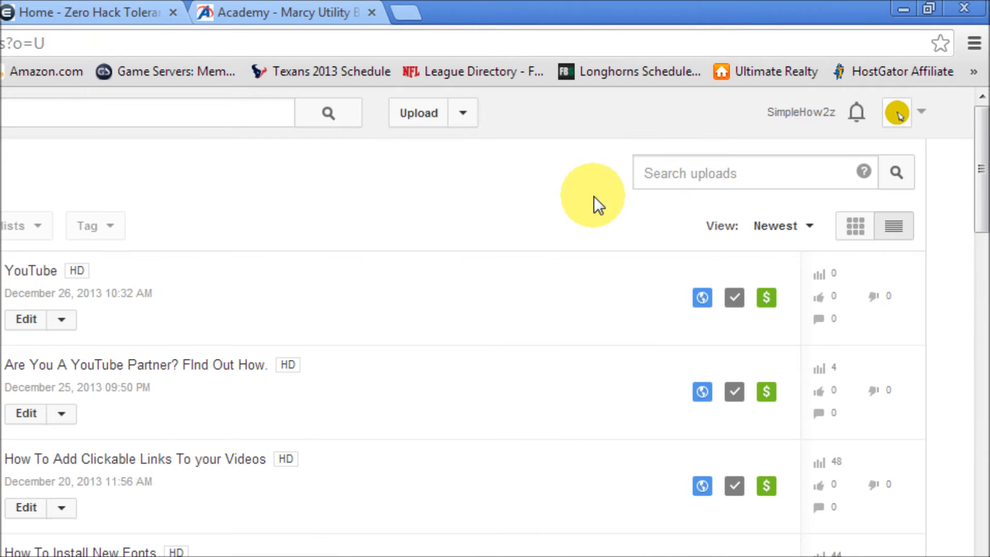
pyautogui.moveTo(766, 297)
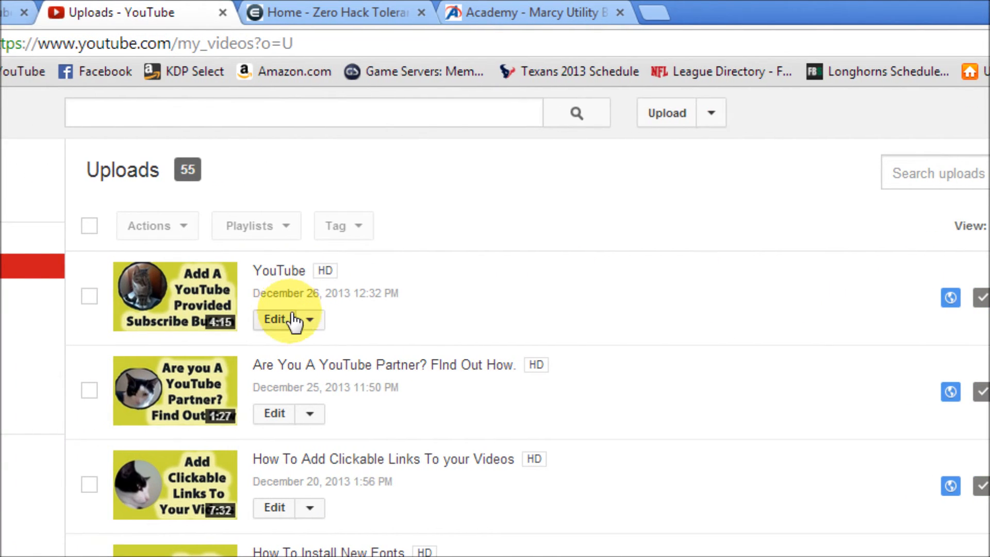
pyautogui.moveTo(288, 316)
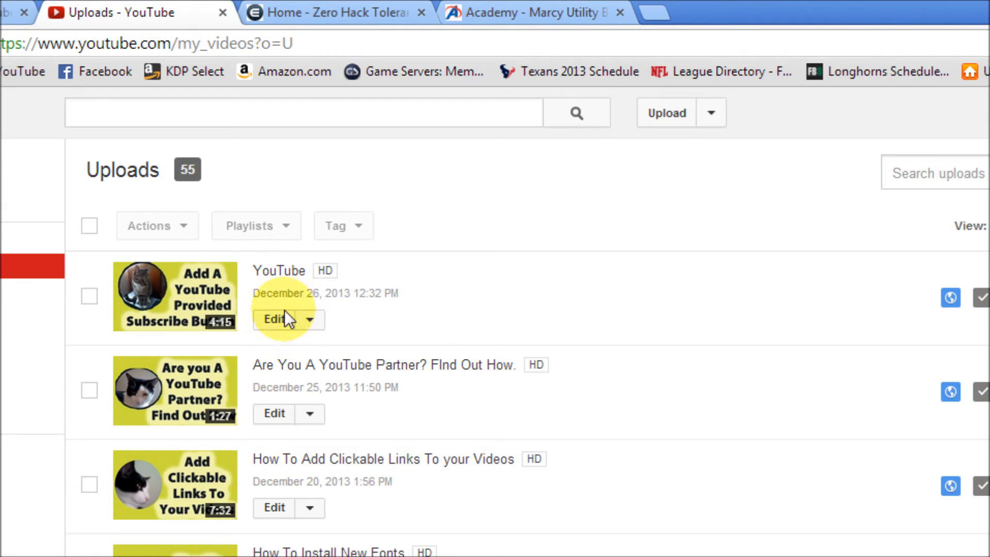
pyautogui.click(274, 319)
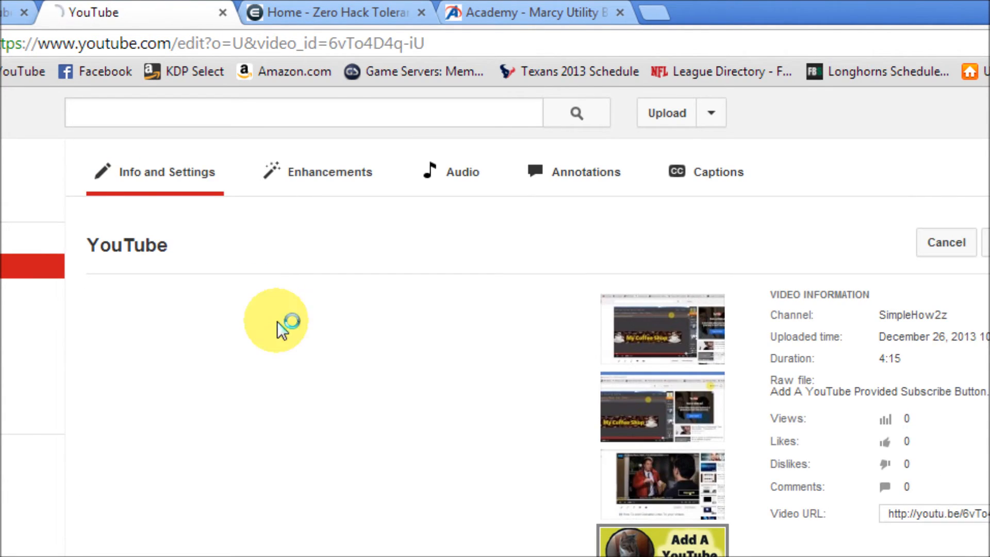
pyautogui.scroll(-3)
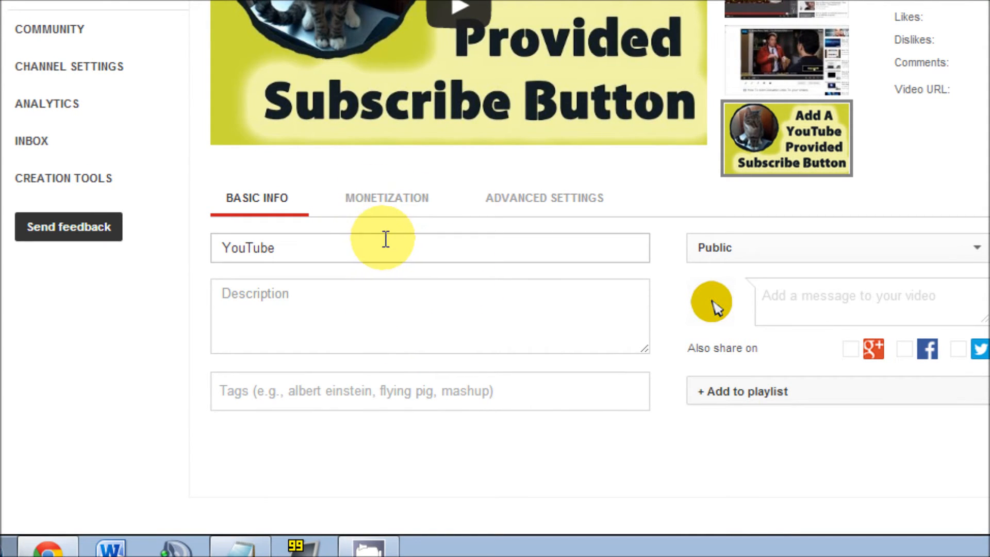
pyautogui.scroll(3)
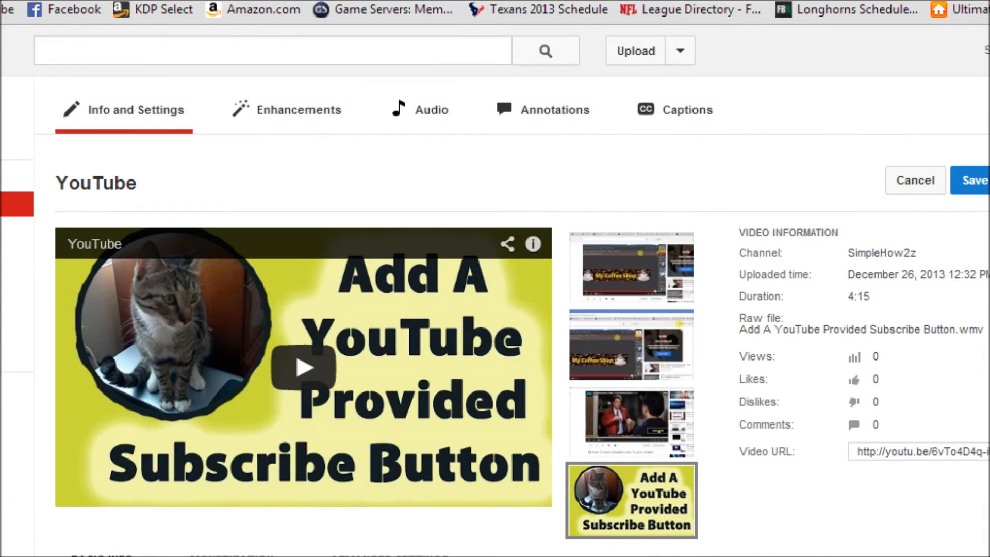
pyautogui.click(897, 113)
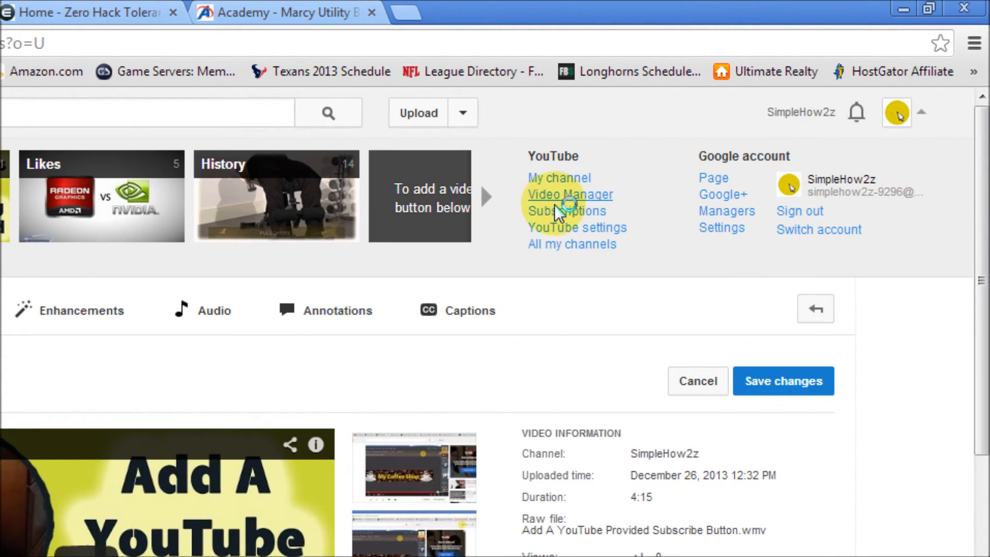
pyautogui.click(570, 195)
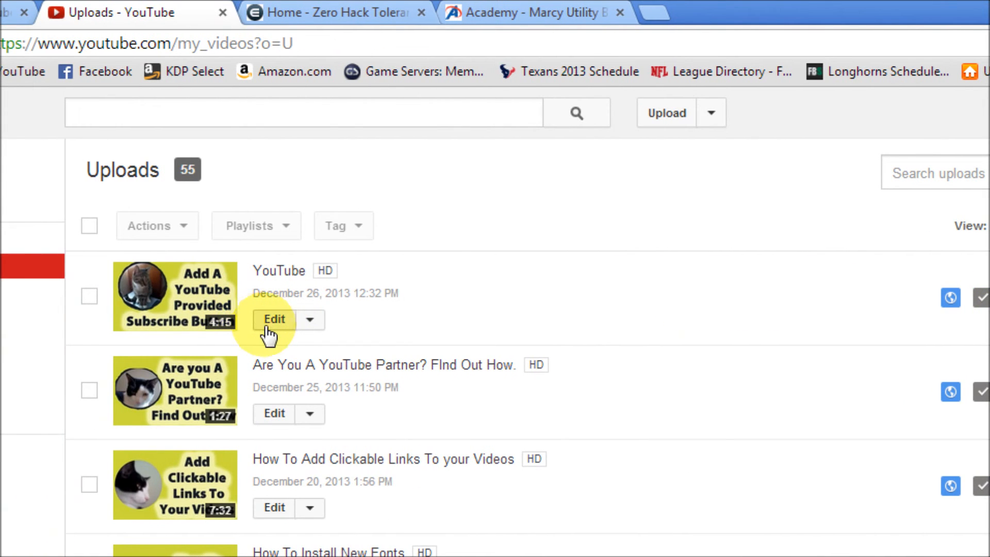
pyautogui.click(273, 320)
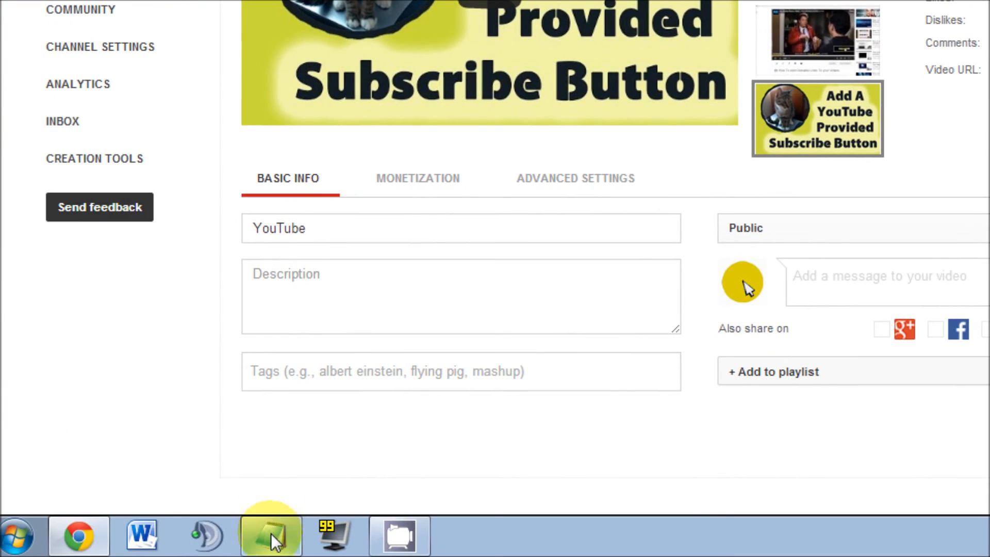
# - Paste the original title, description and seven tags from Notepad into the video's fields
pyautogui.click(270, 535)
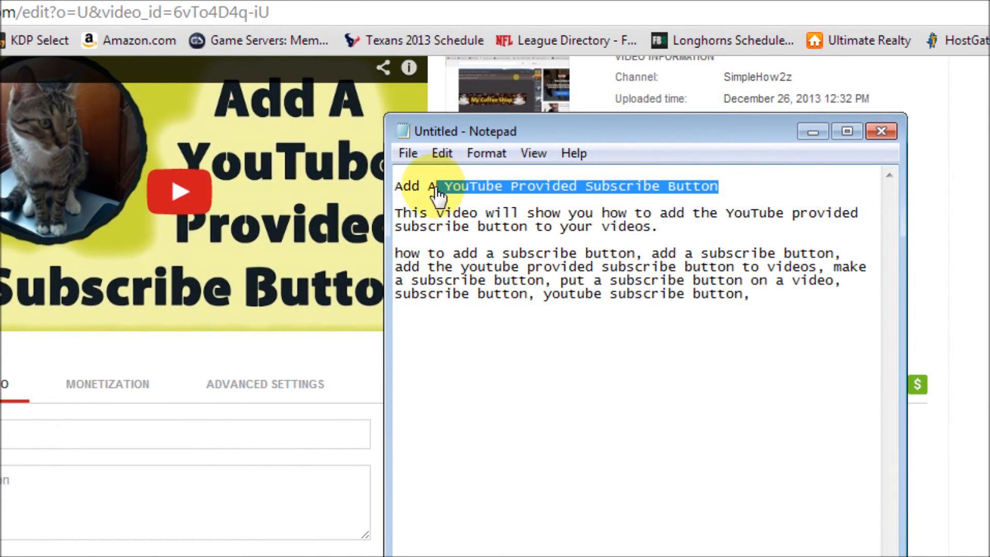
pyautogui.rightClick(436, 192)
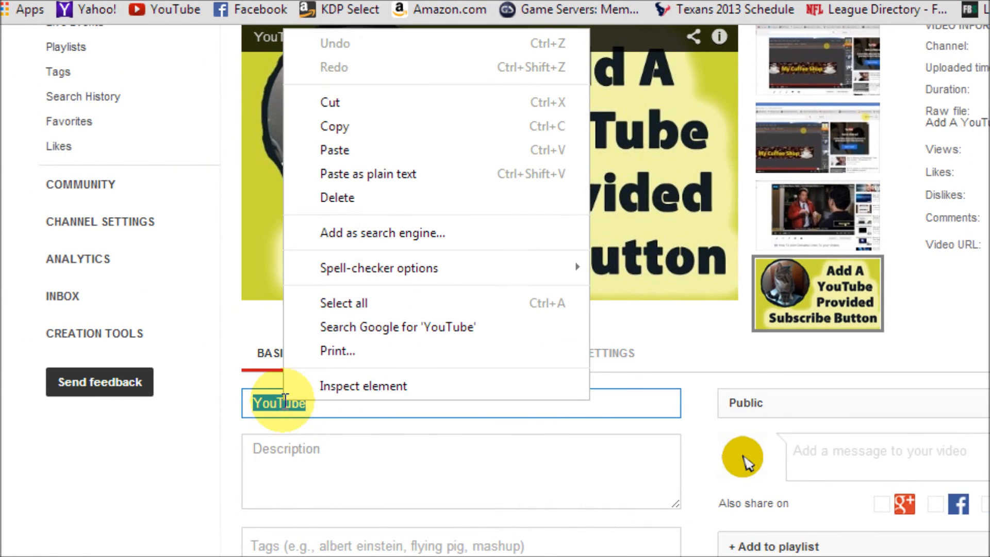
pyautogui.click(334, 149)
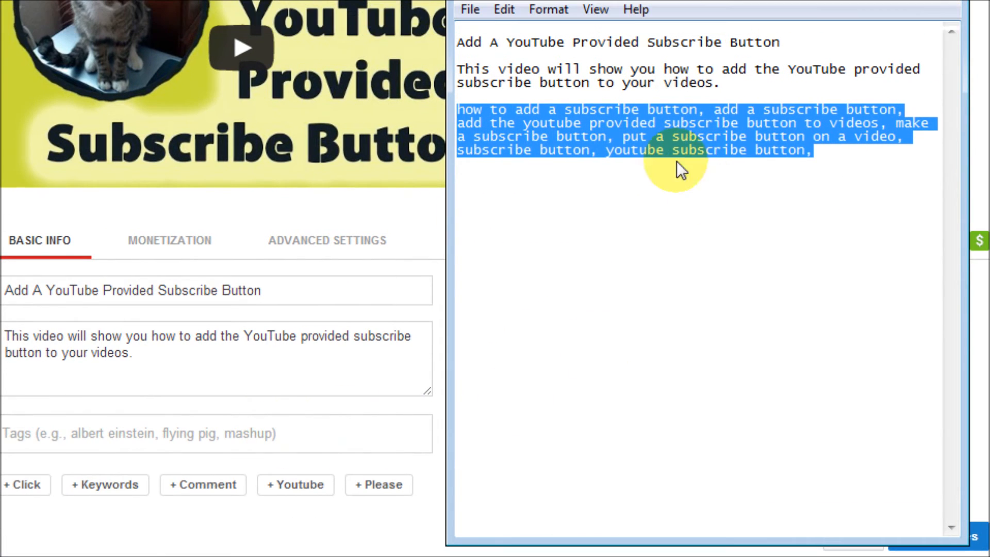
pyautogui.rightClick(676, 171)
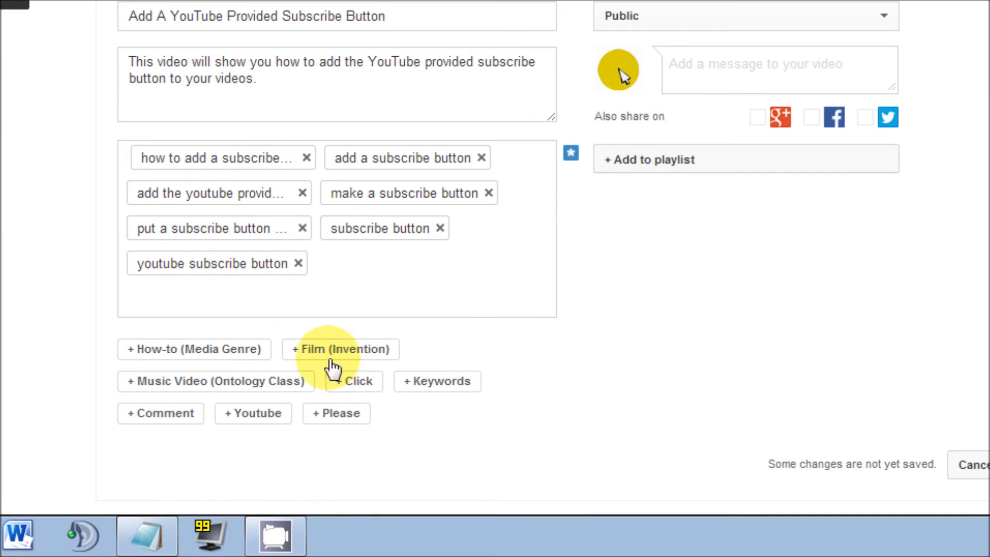
pyautogui.doubleClick(202, 263)
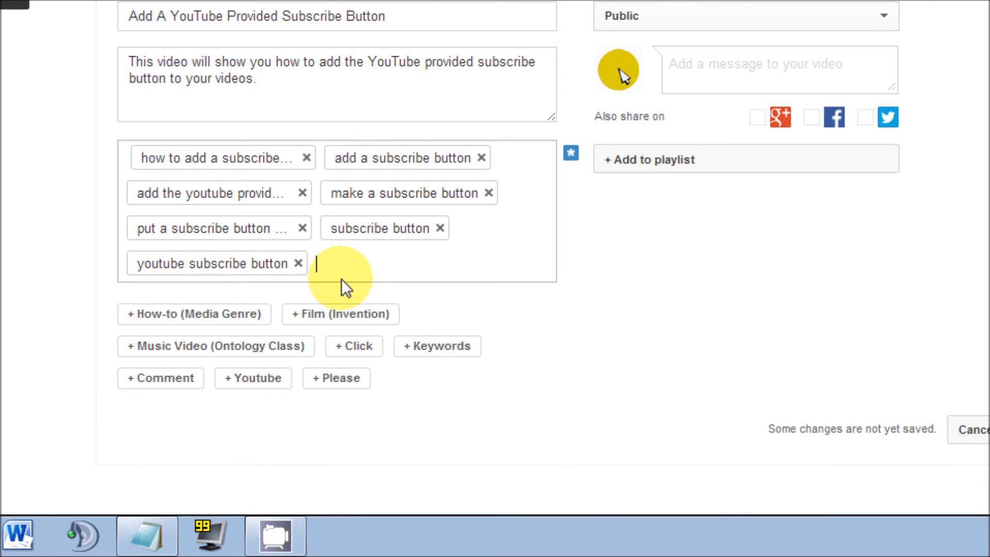
# - Save the restored title, description and tags on the edit page
pyautogui.scroll(3)
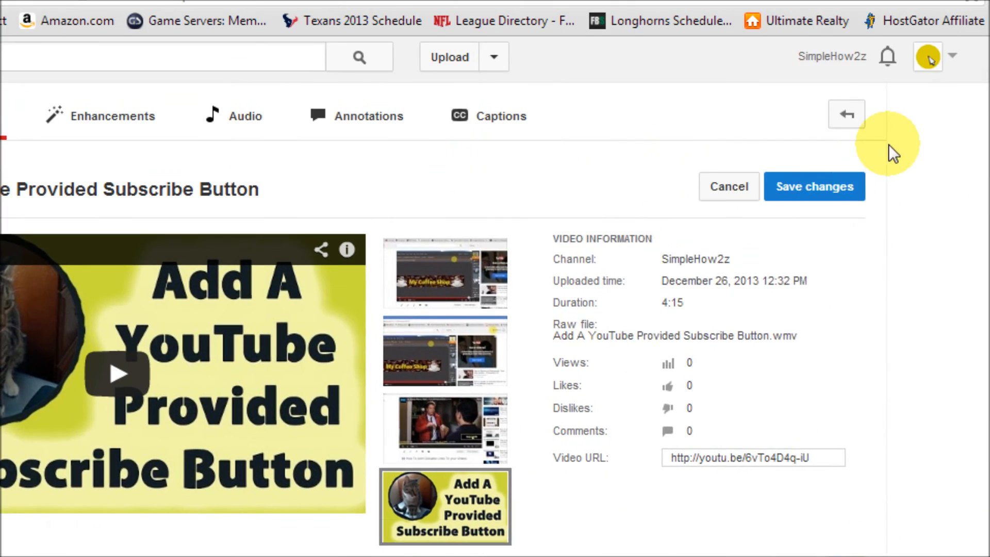
pyautogui.scroll(-3)
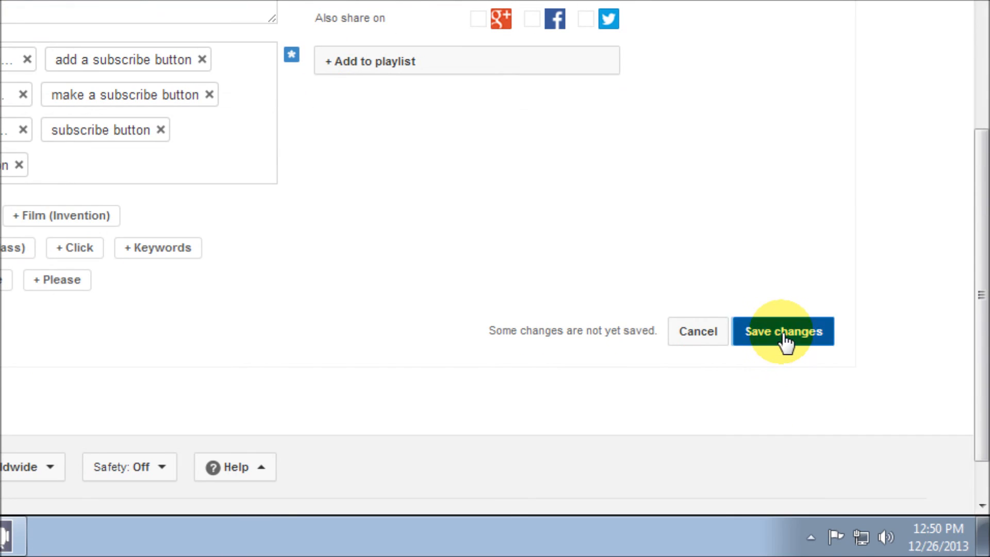
pyautogui.click(783, 331)
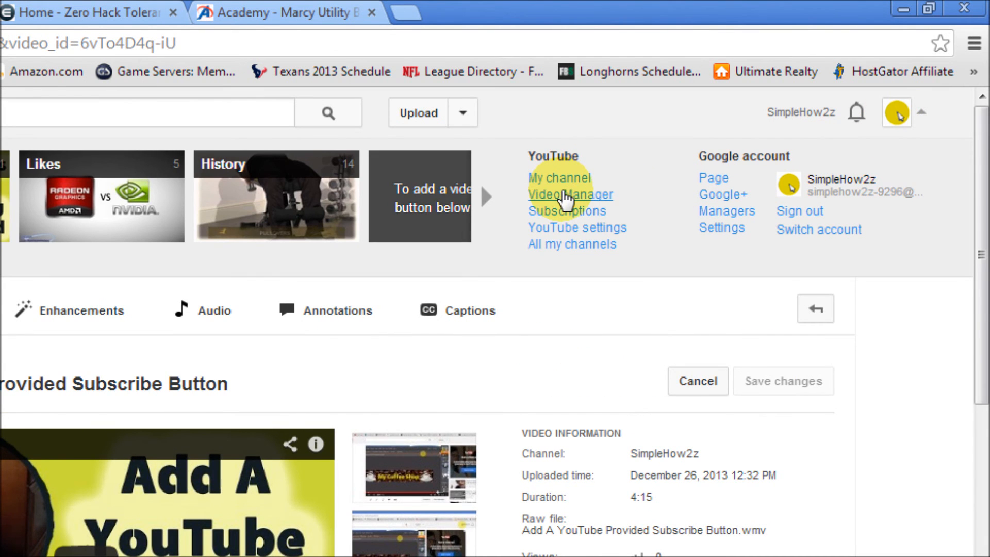
# - Go to Video Manager's uploads list showing 'Add A YouTube Provided Subscribe Button' monetized
pyautogui.click(569, 194)
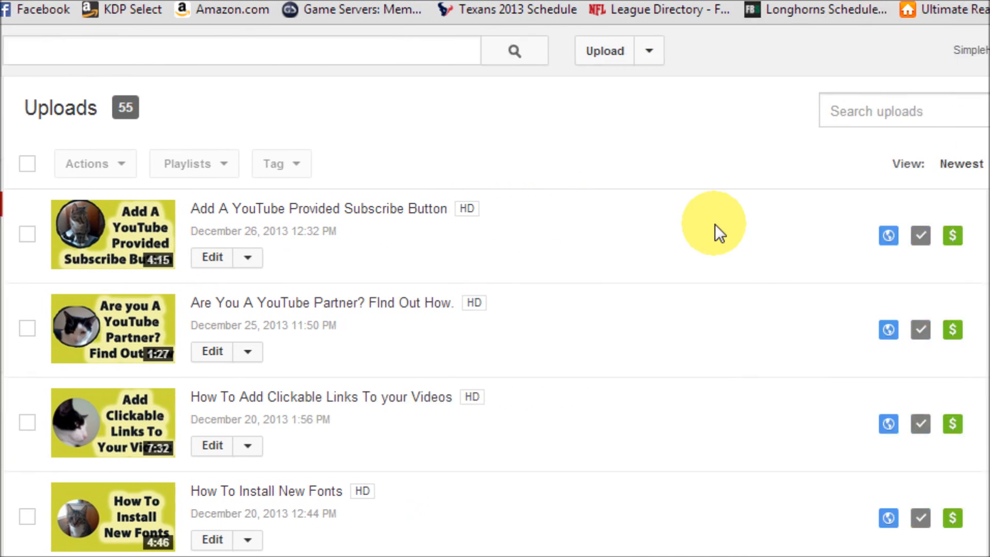
pyautogui.click(892, 163)
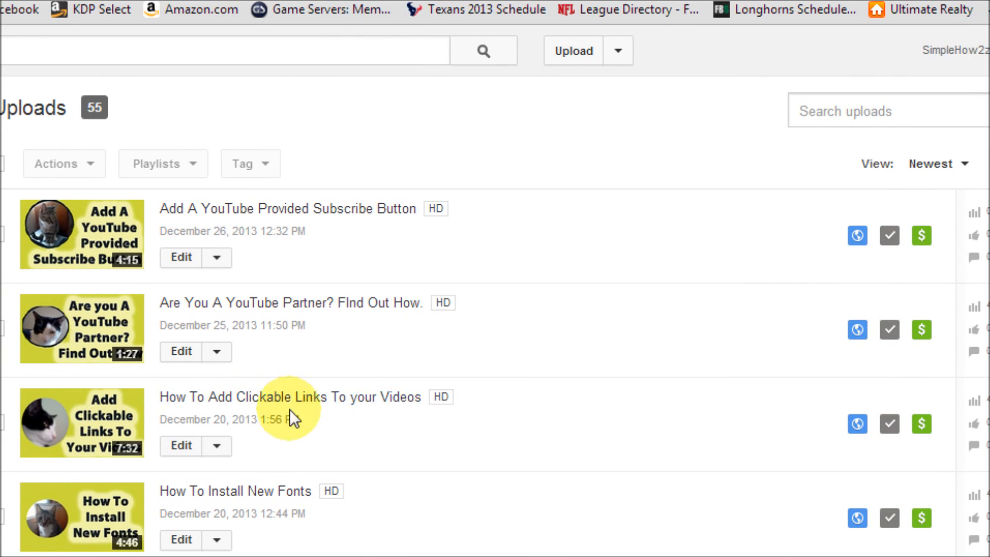
pyautogui.scroll(-3)
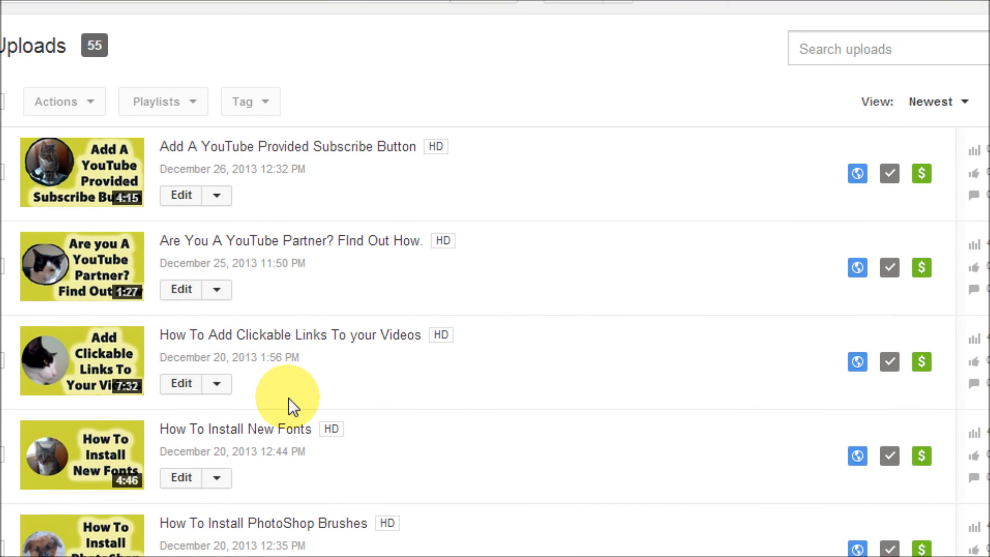